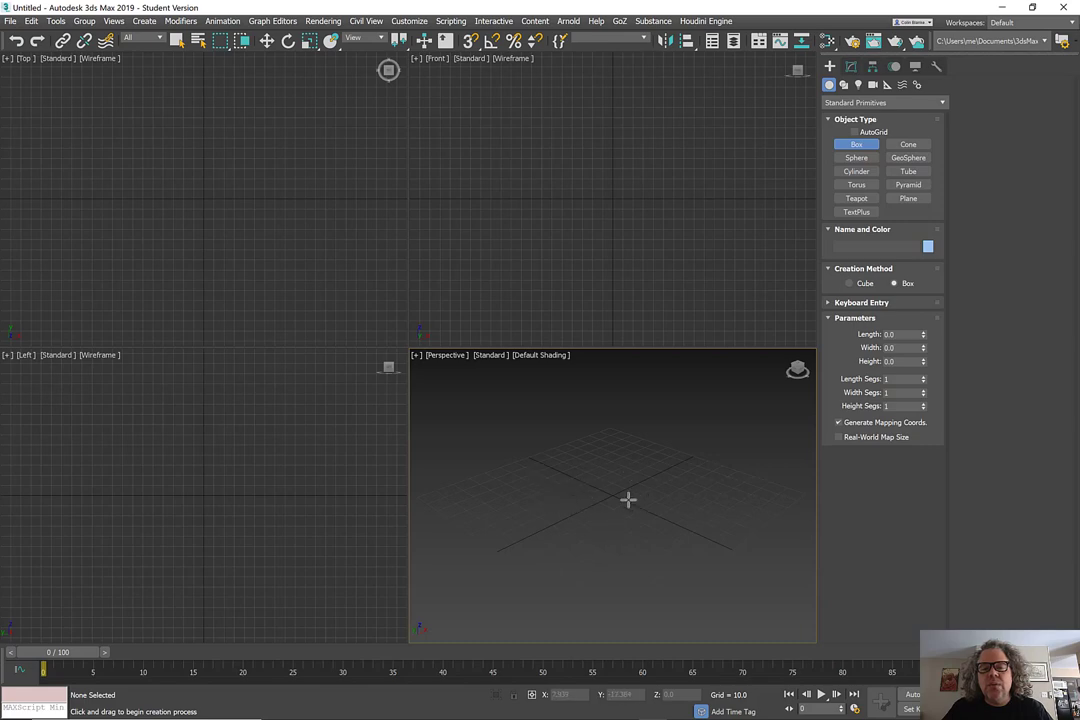
mouse_move(581, 485)
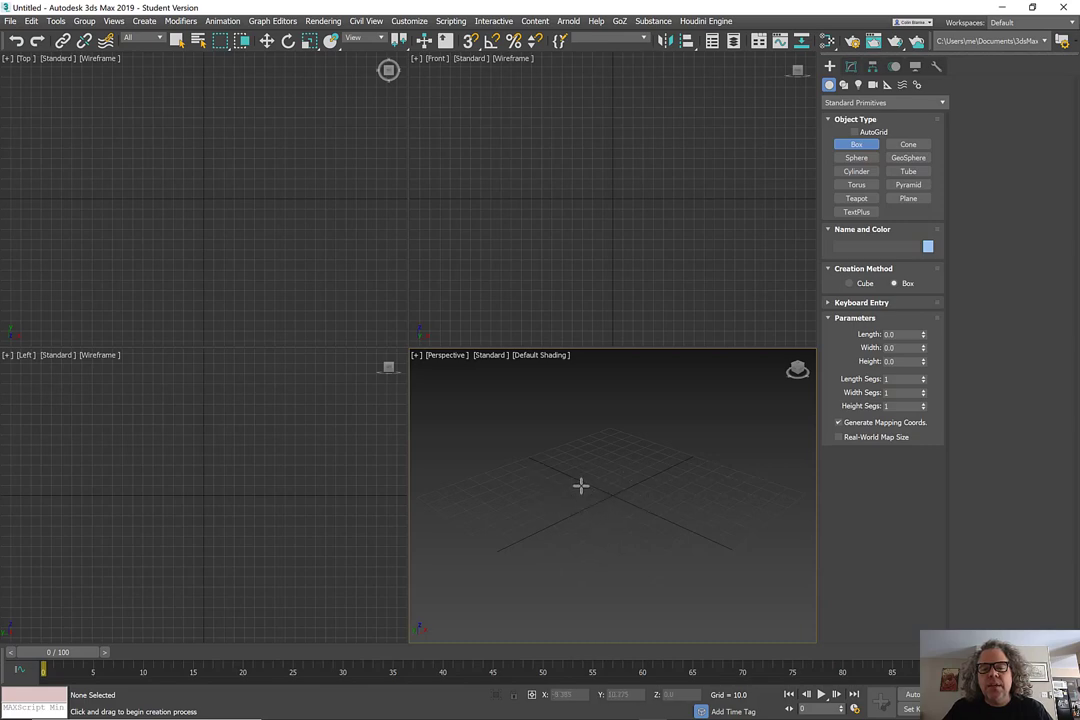
mouse_move(593, 502)
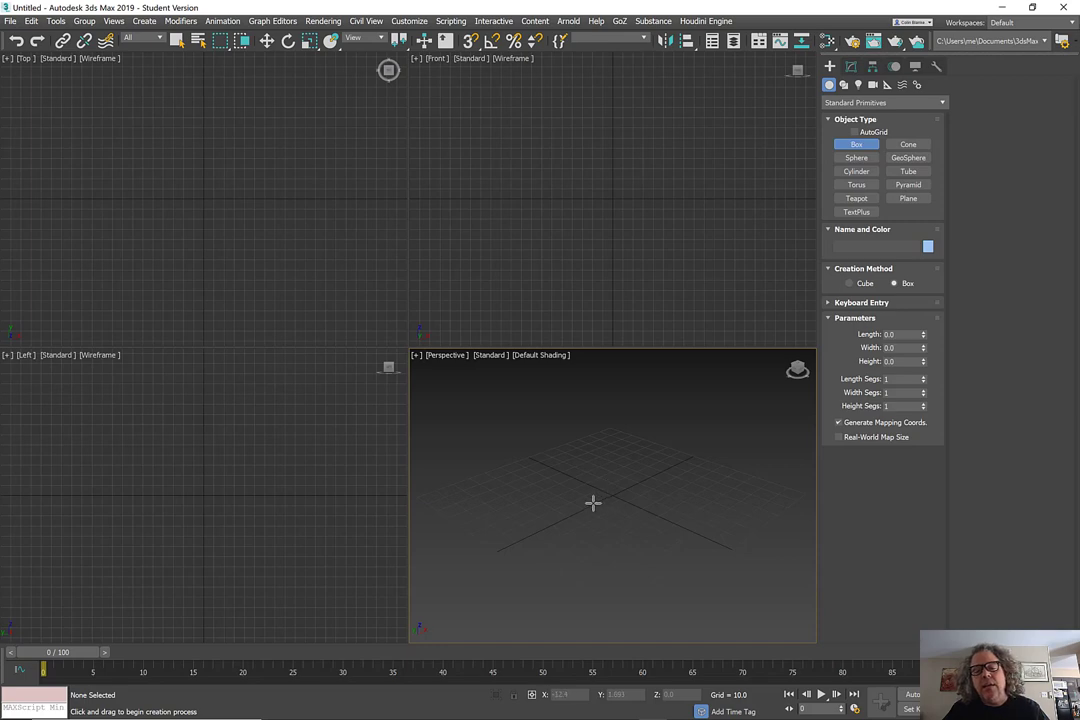
mouse_move(589, 494)
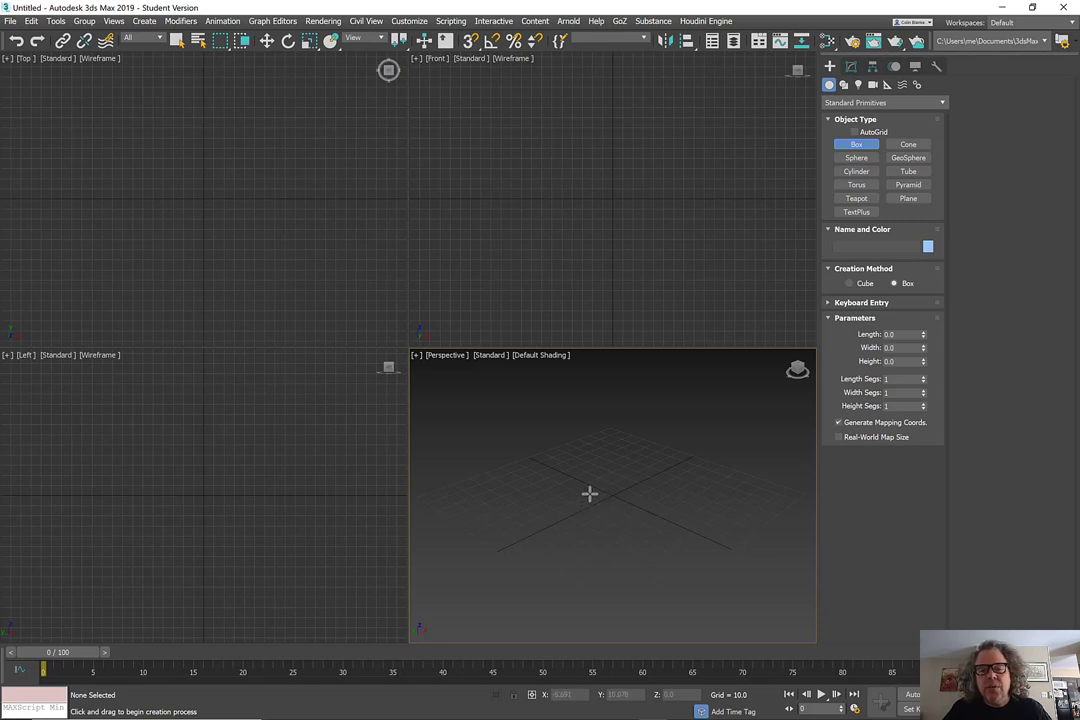
- Draw a box about 20 by 20 by 9 units and show its parameters in Modify
left_click_drag(585, 495, 650, 490)
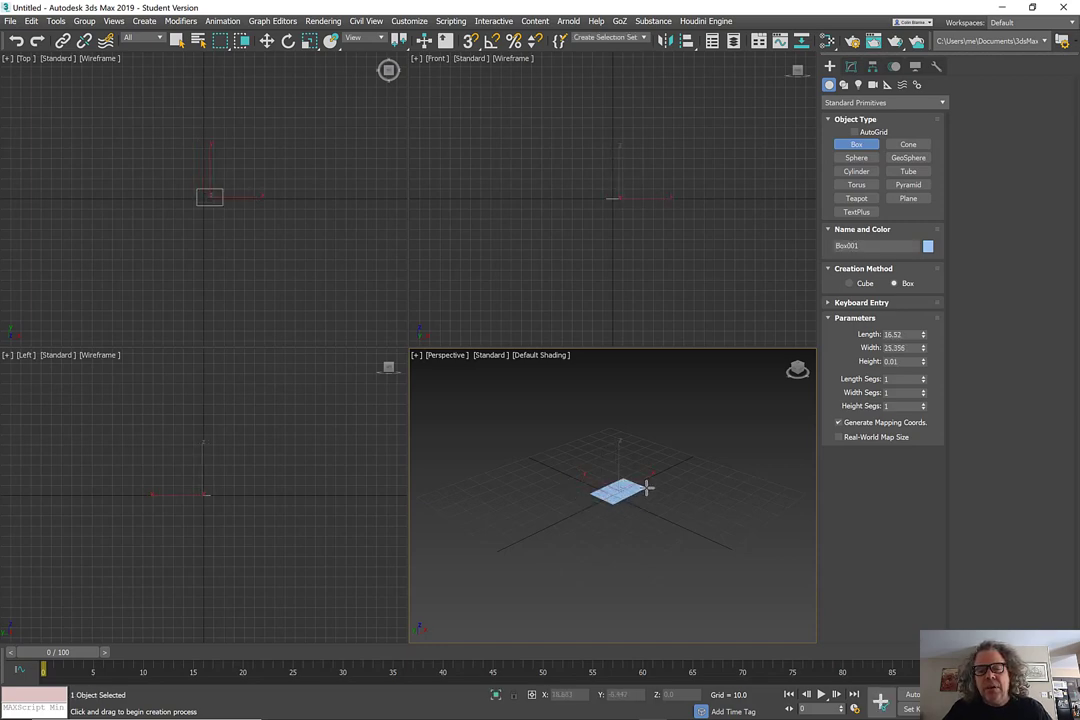
left_click_drag(617, 495, 645, 475)
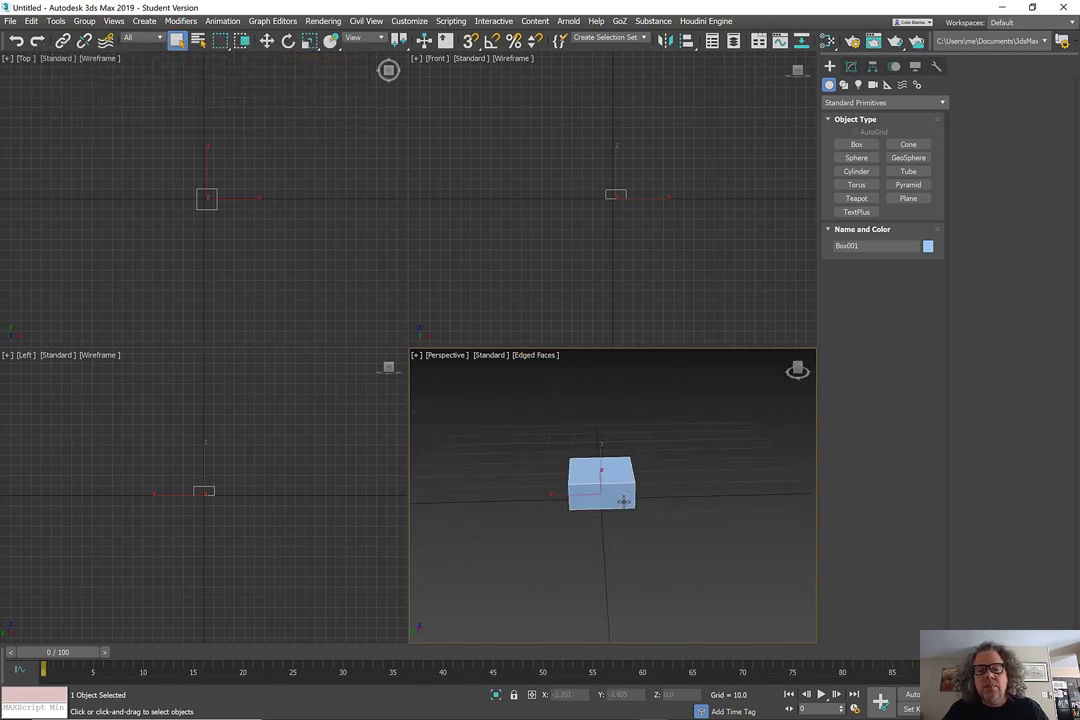
left_click(850, 66)
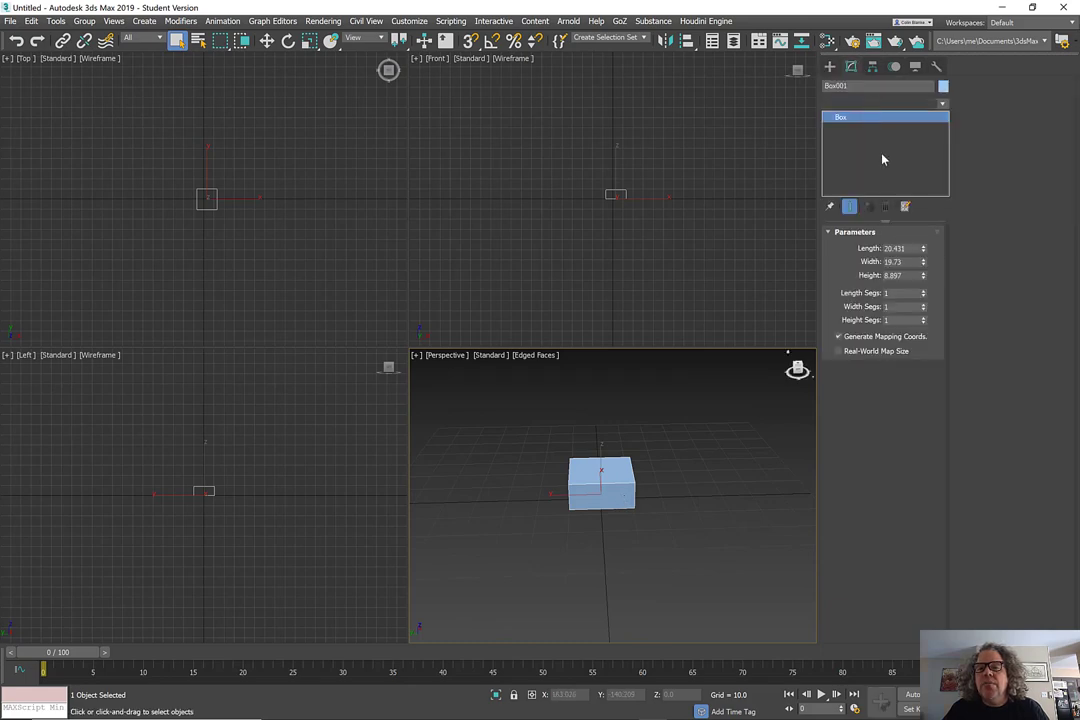
left_click(940, 104)
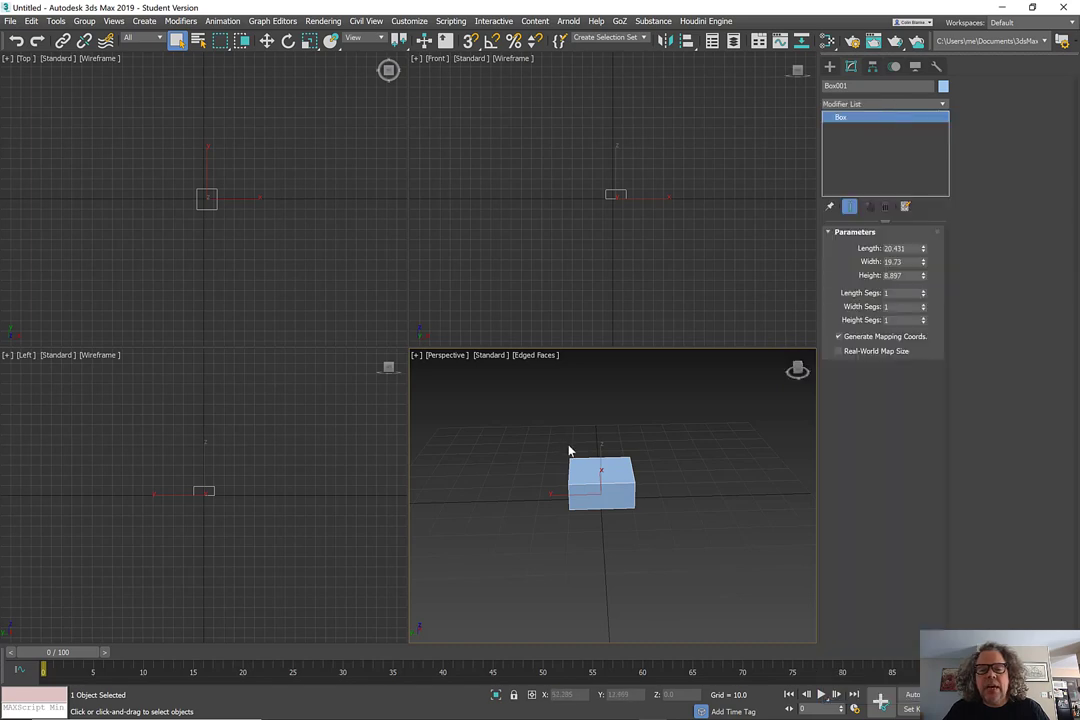
- Convert the box to an Editable Poly from its right-click menu
right_click(601, 481)
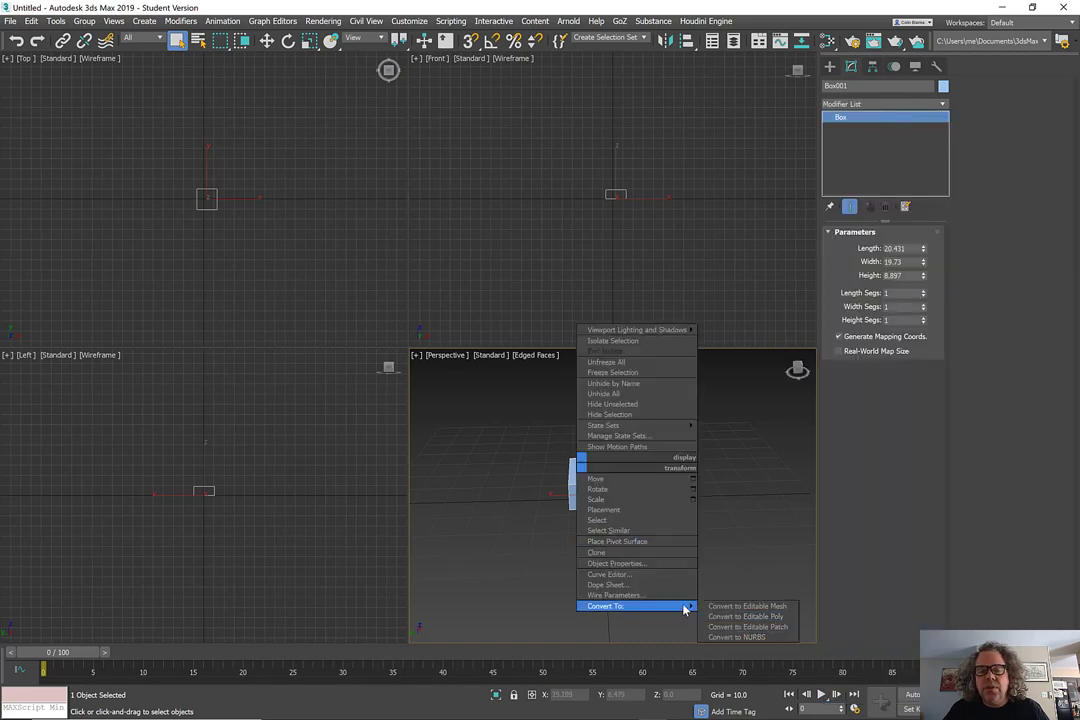
left_click(743, 616)
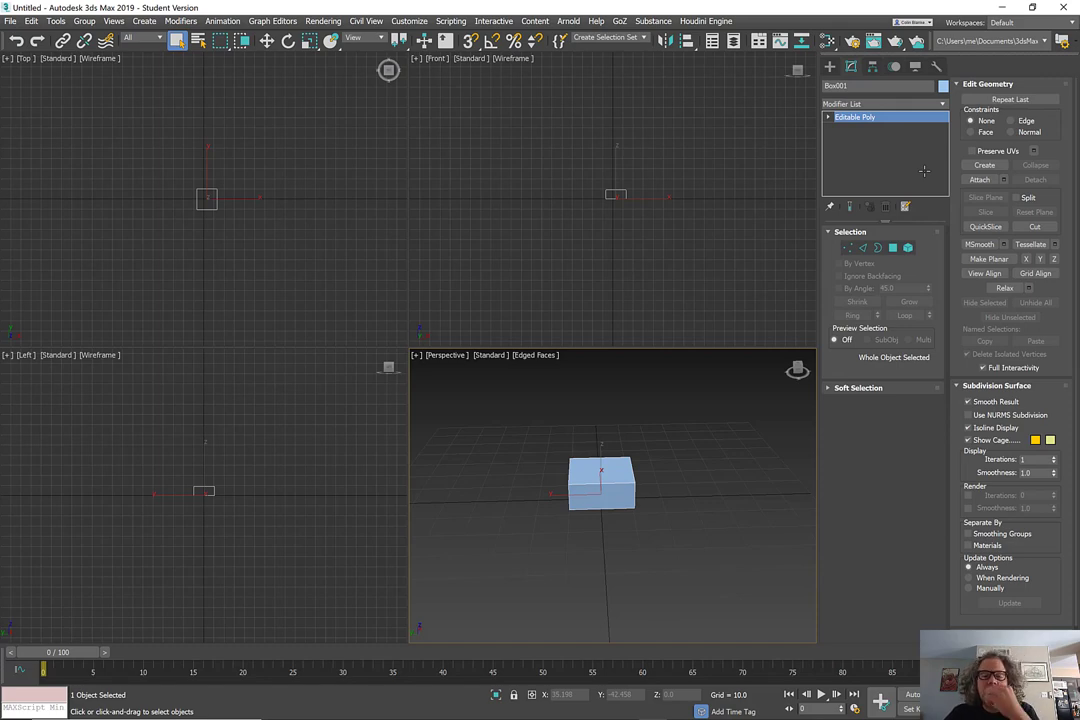
mouse_move(773, 277)
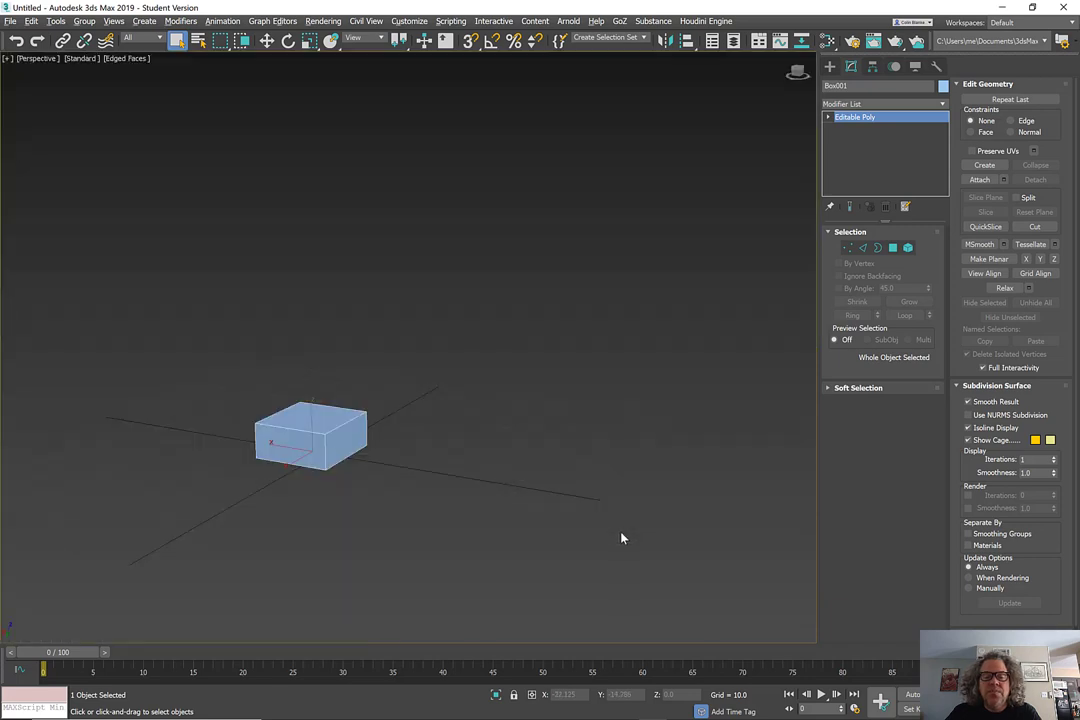
- Orbit around the box, name it Claymore, and reselect it in the Modify panel
left_click_drag(310, 440, 510, 450)
type("Claymore")
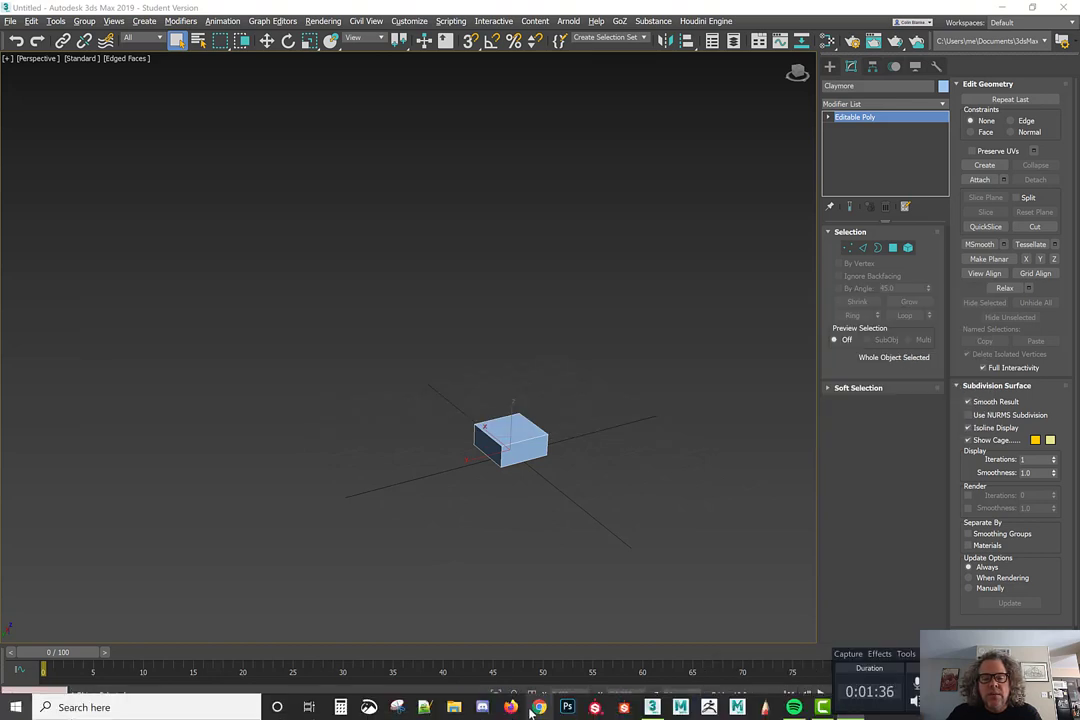
left_click(510, 440)
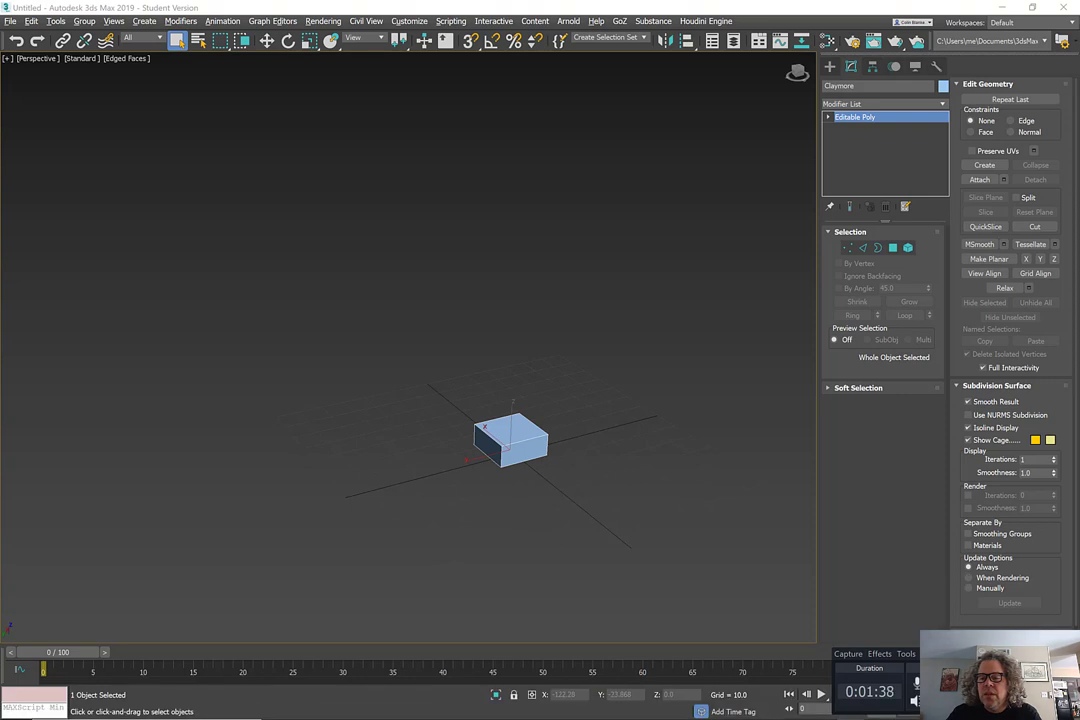
mouse_move(500, 352)
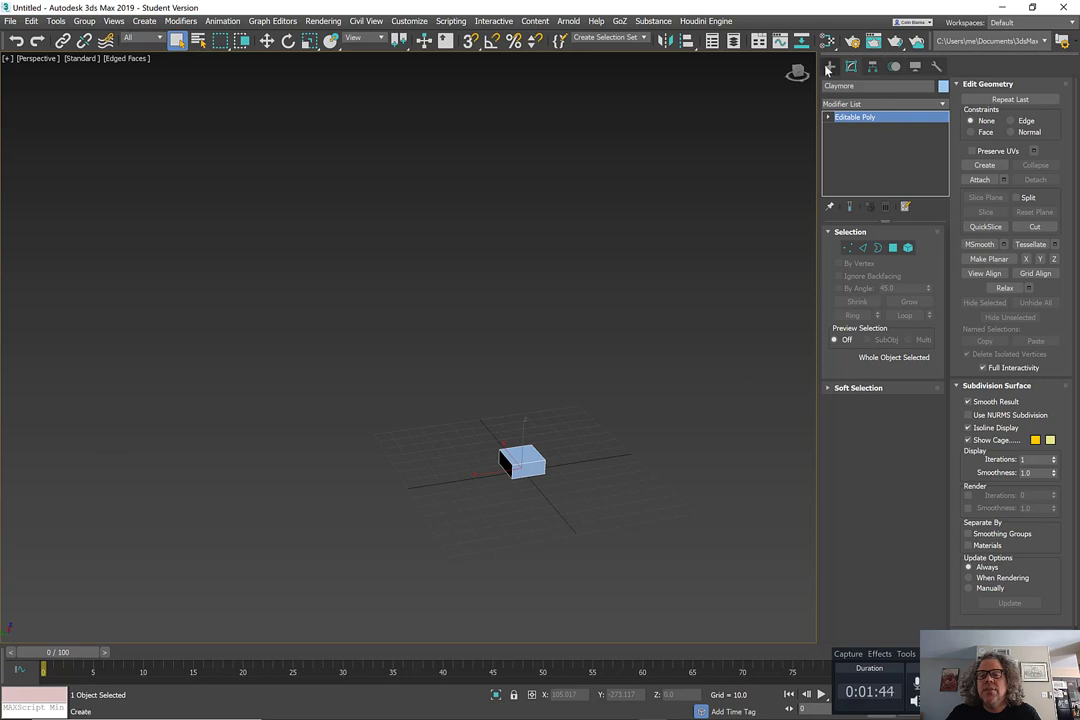
left_click(830, 66)
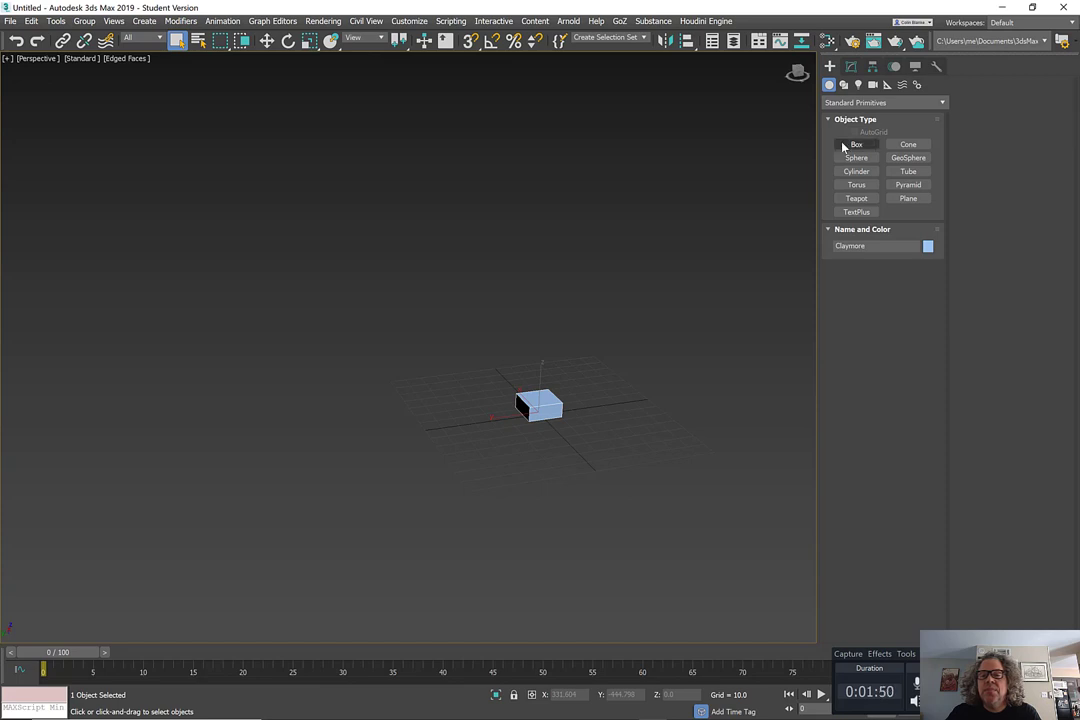
left_click(856, 144)
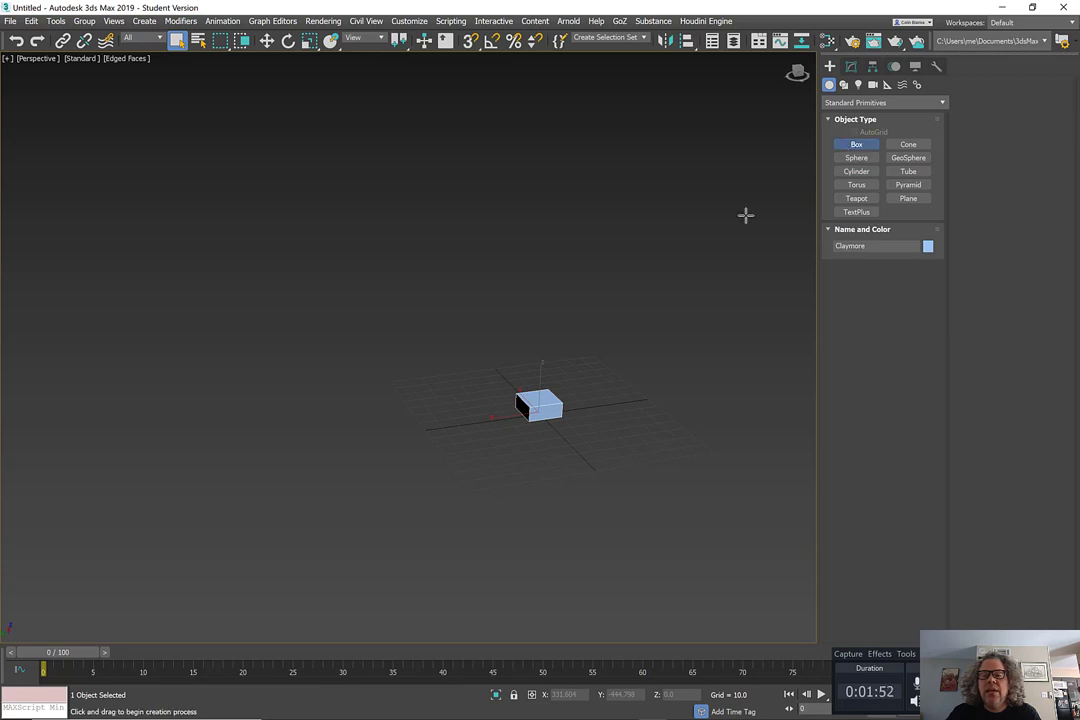
left_click(856, 143)
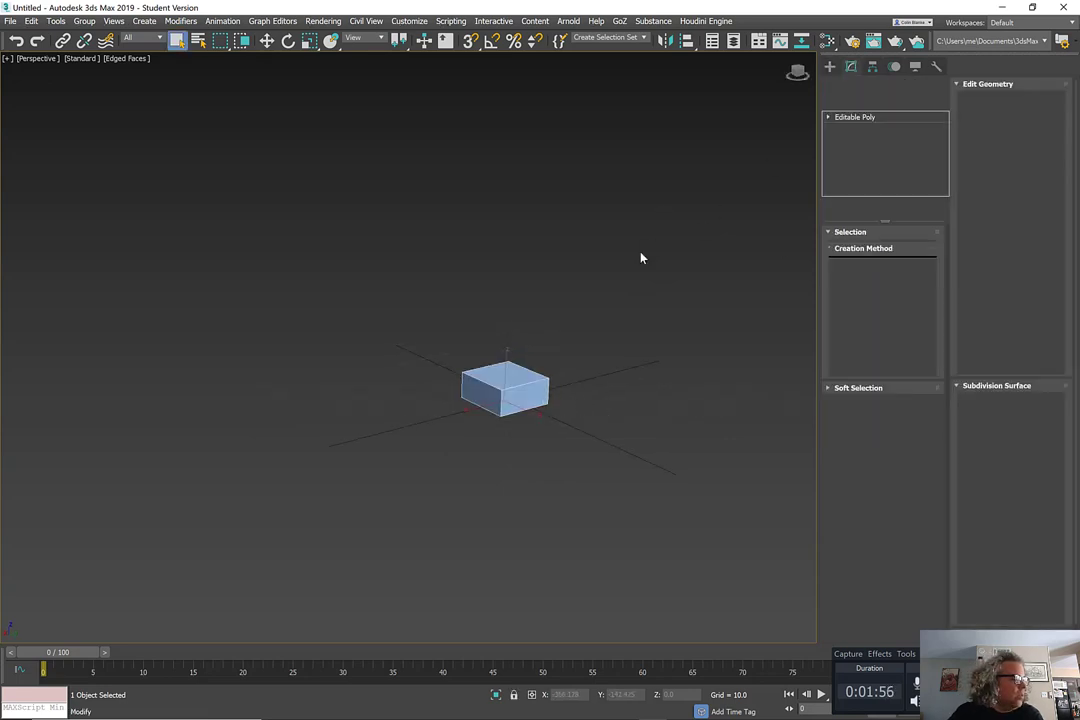
left_click(855, 117)
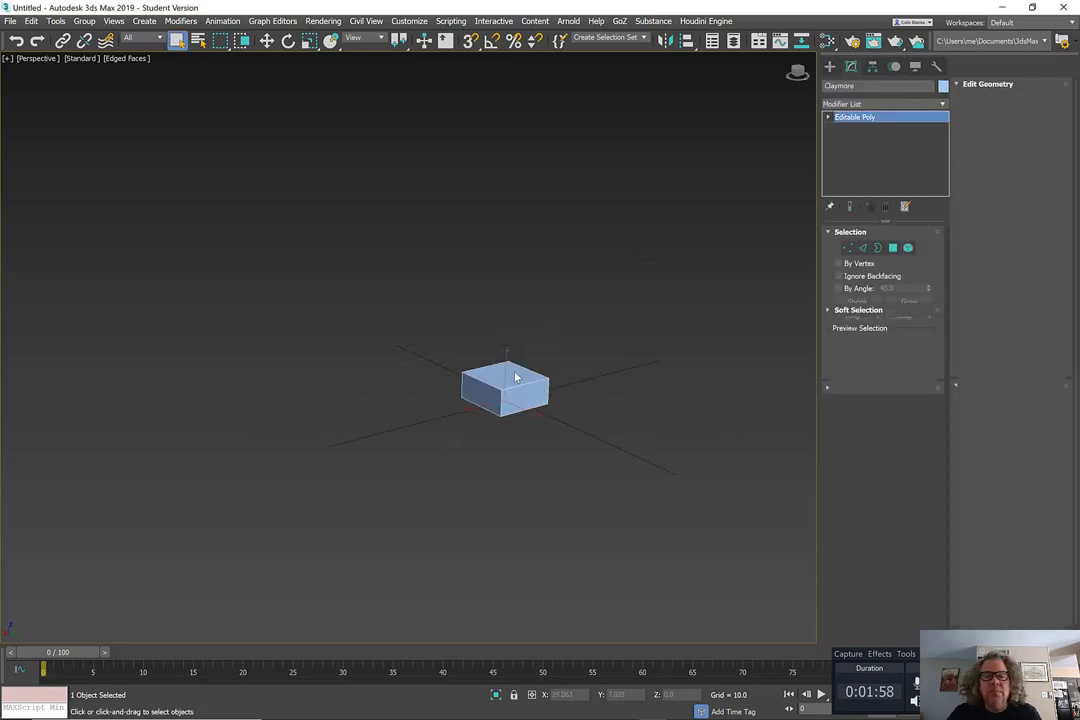
- Raise and extrude the top polygon into blade sections, then extrude two side polygons outward
left_click(892, 247)
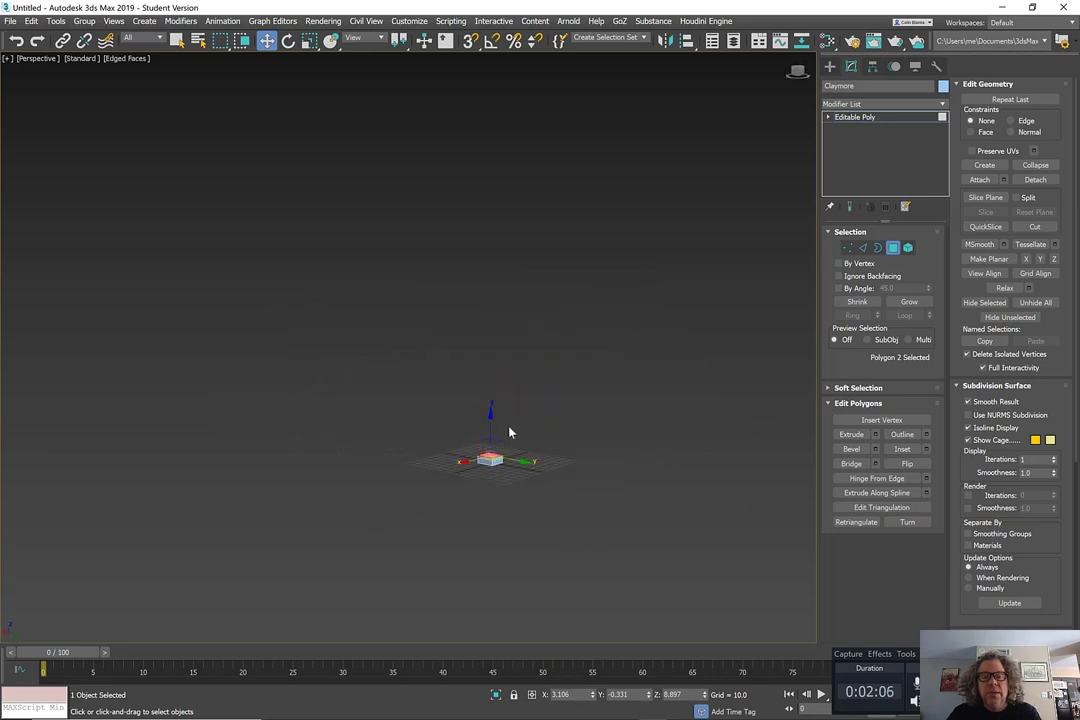
left_click_drag(490, 425, 490, 360)
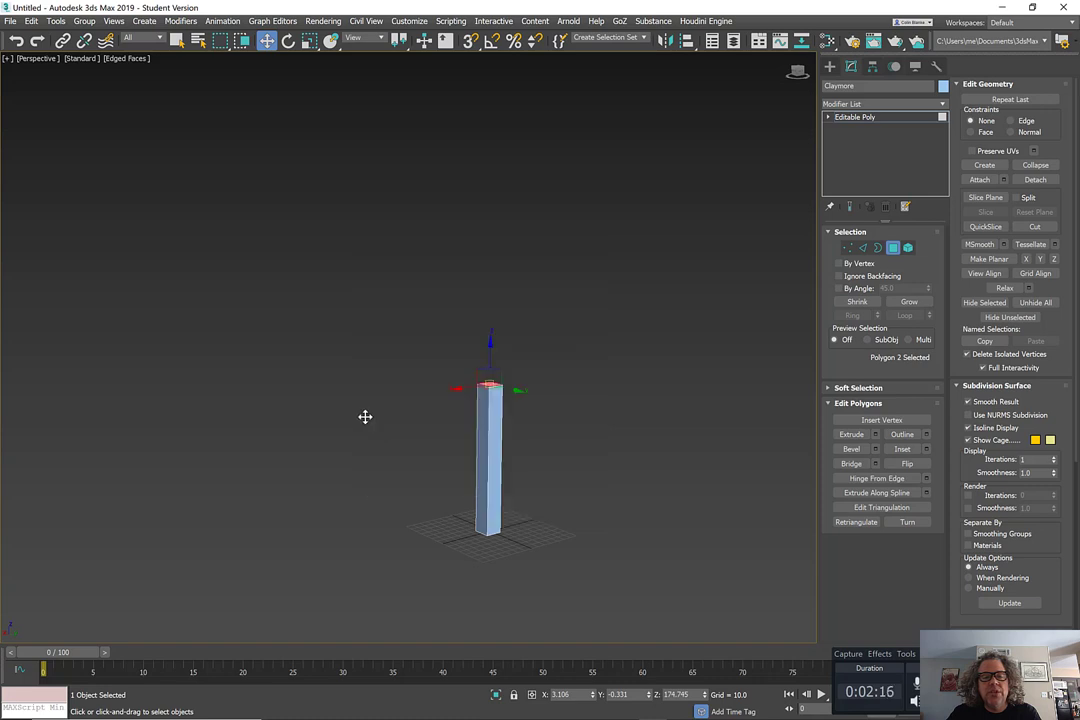
left_click(851, 434)
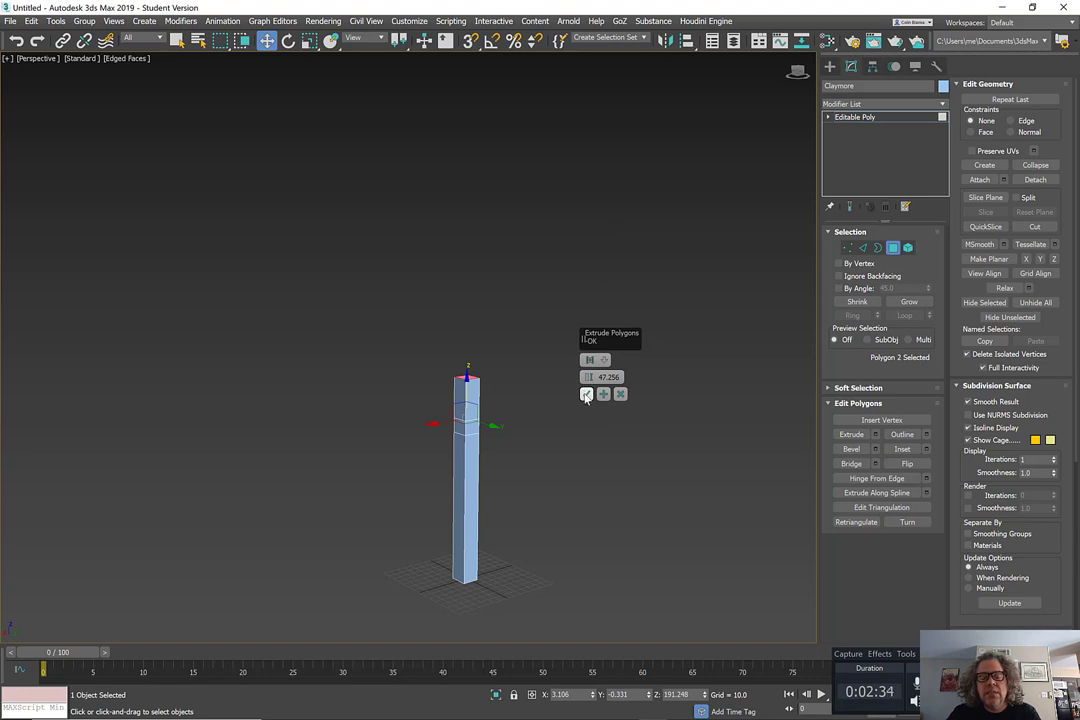
left_click(603, 393)
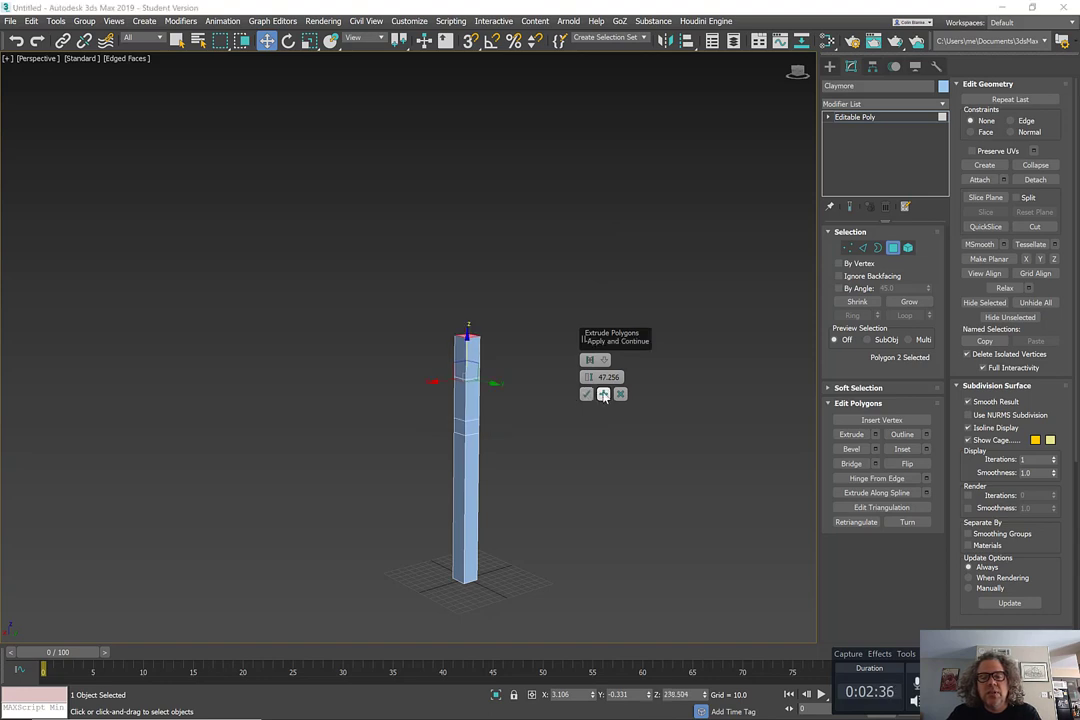
left_click(603, 394)
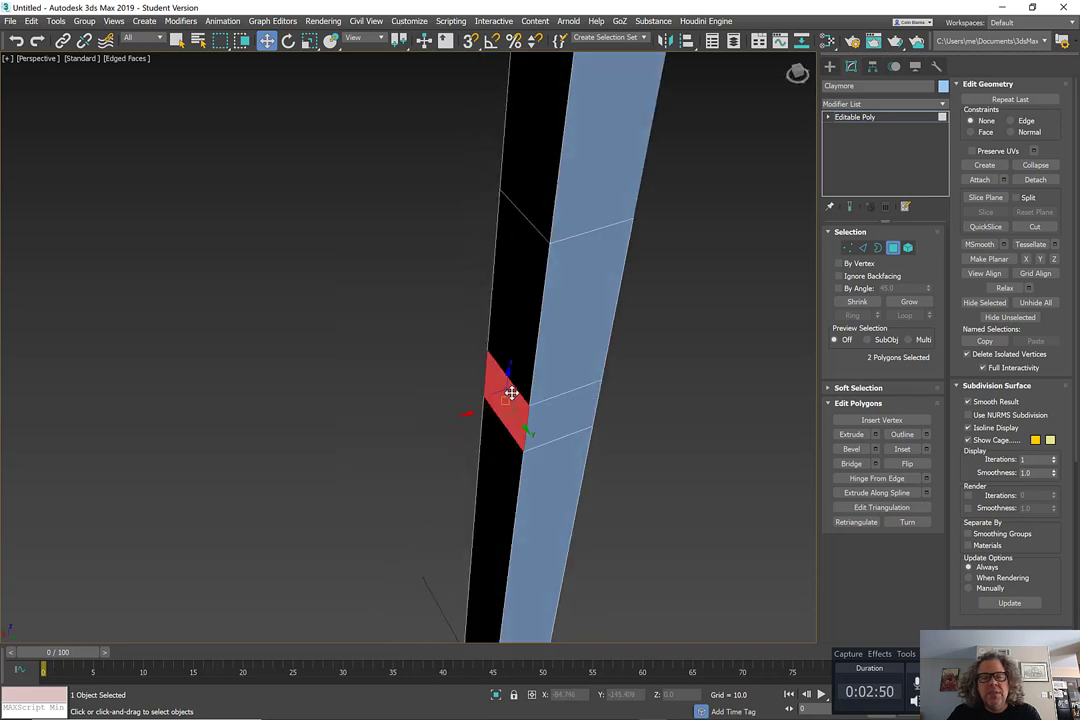
right_click(512, 392)
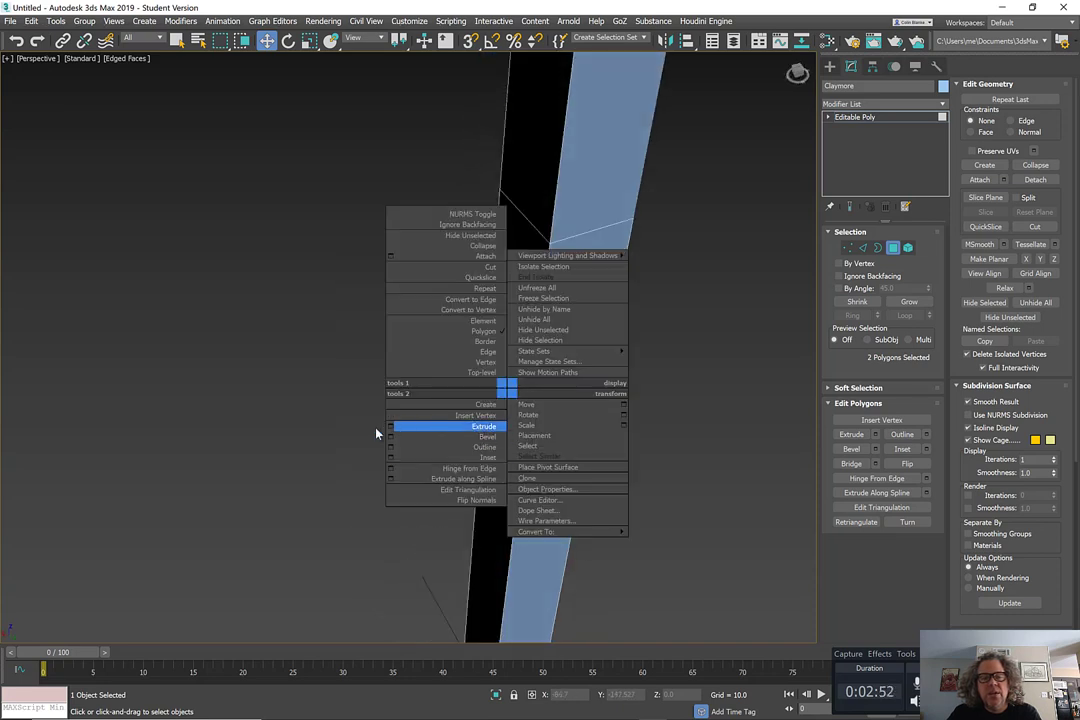
left_click(484, 426)
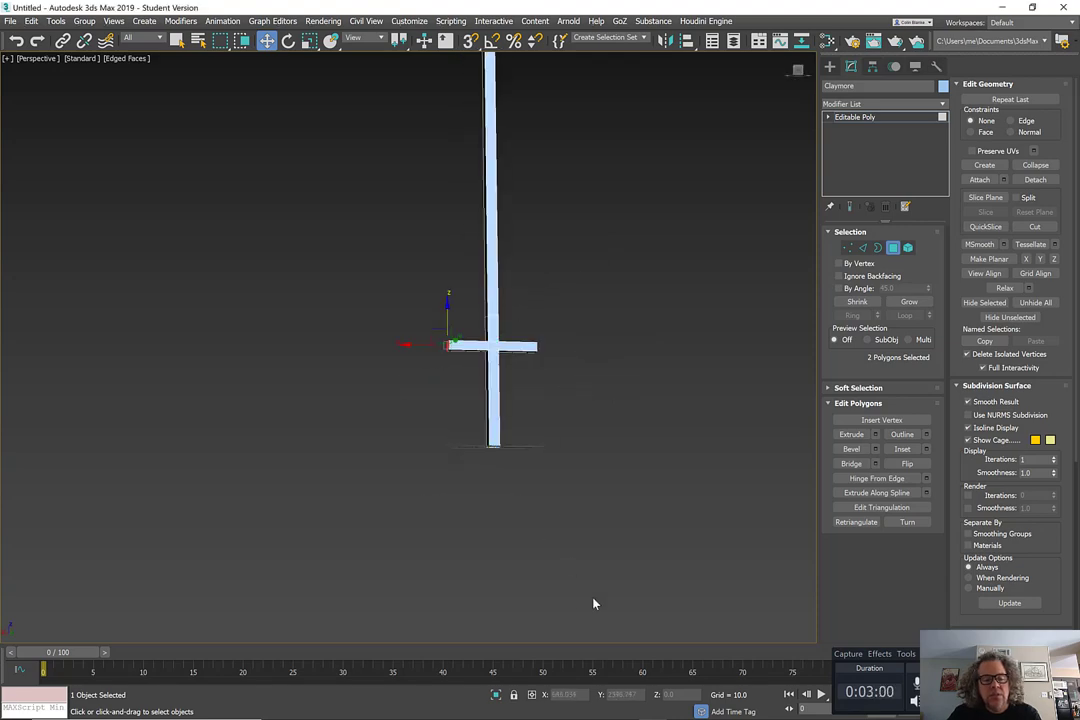
- Search Google Images for claymore and bring up the Sabersmith photo's save menu
key("alt+tab")
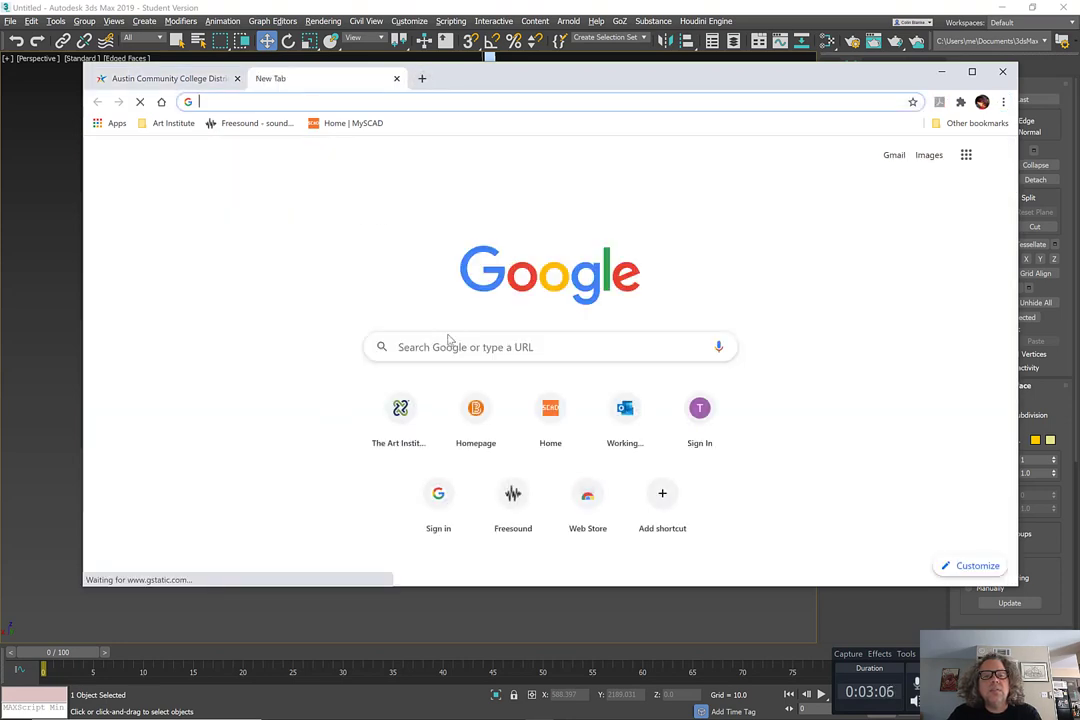
type("claymore&oq=claymore&aqs=chrome..69i57j0l4j46j0l2.1002j0j8&sourceid=chrome&ie=UTF-8")
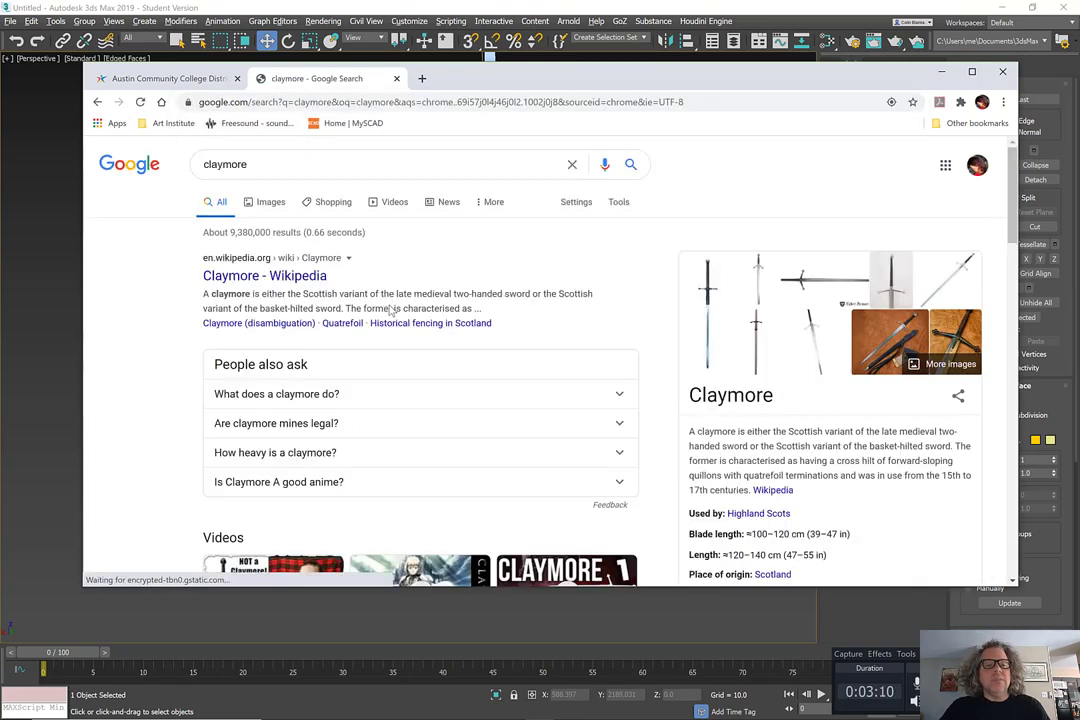
left_click(264, 202)
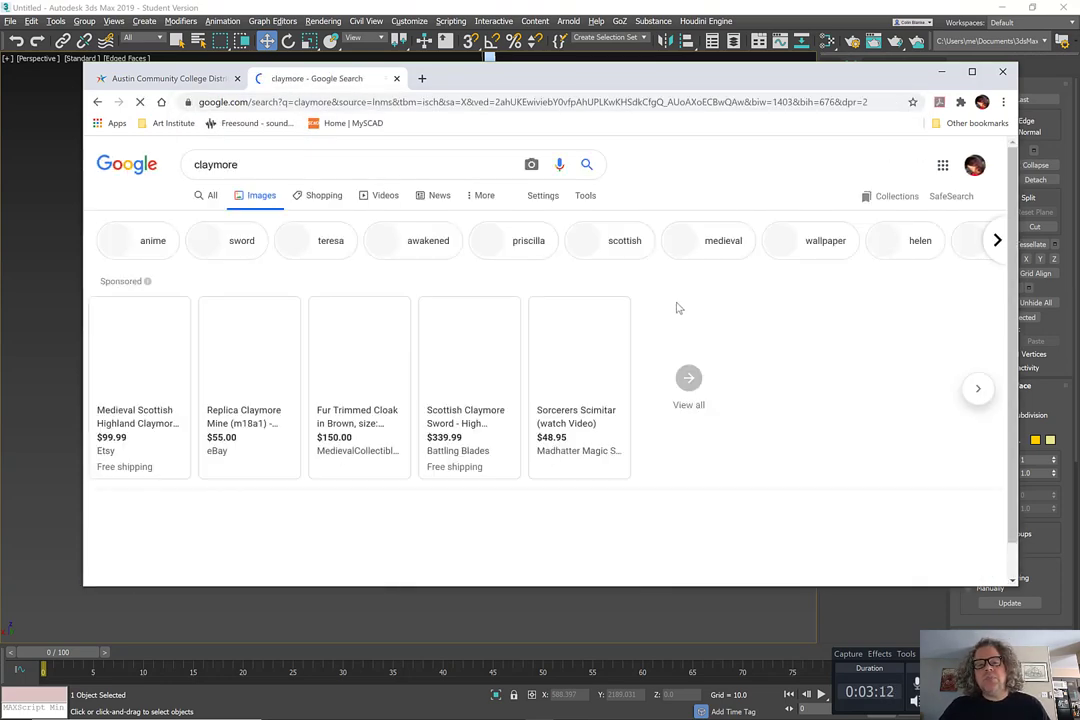
scroll("down", 3)
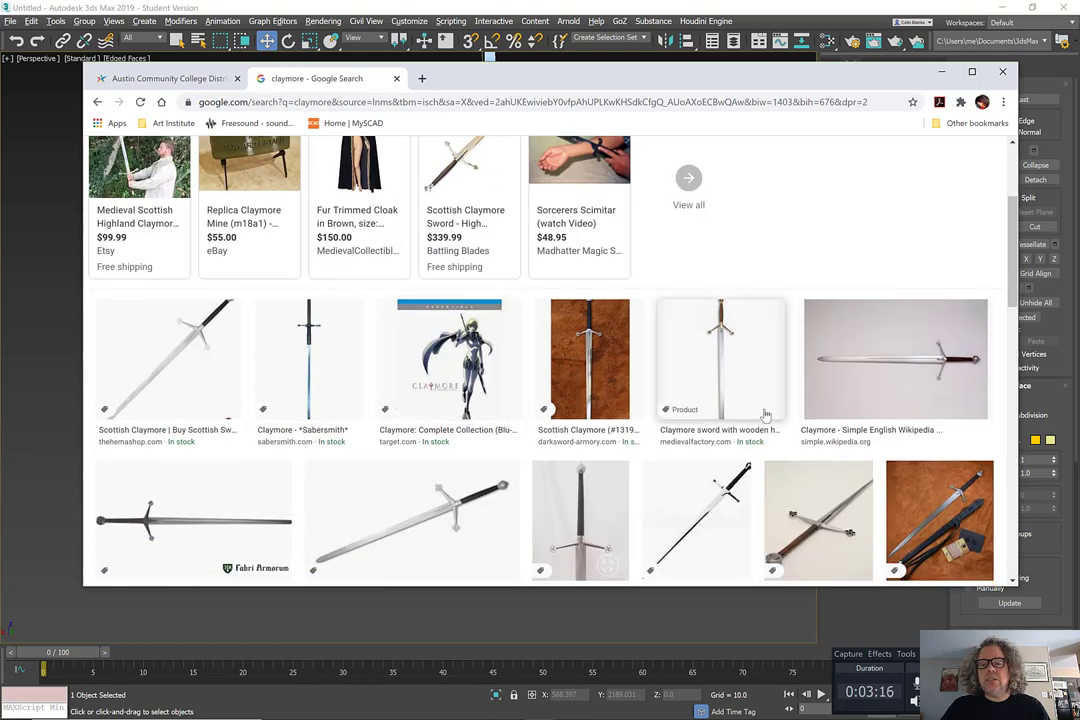
mouse_move(812, 530)
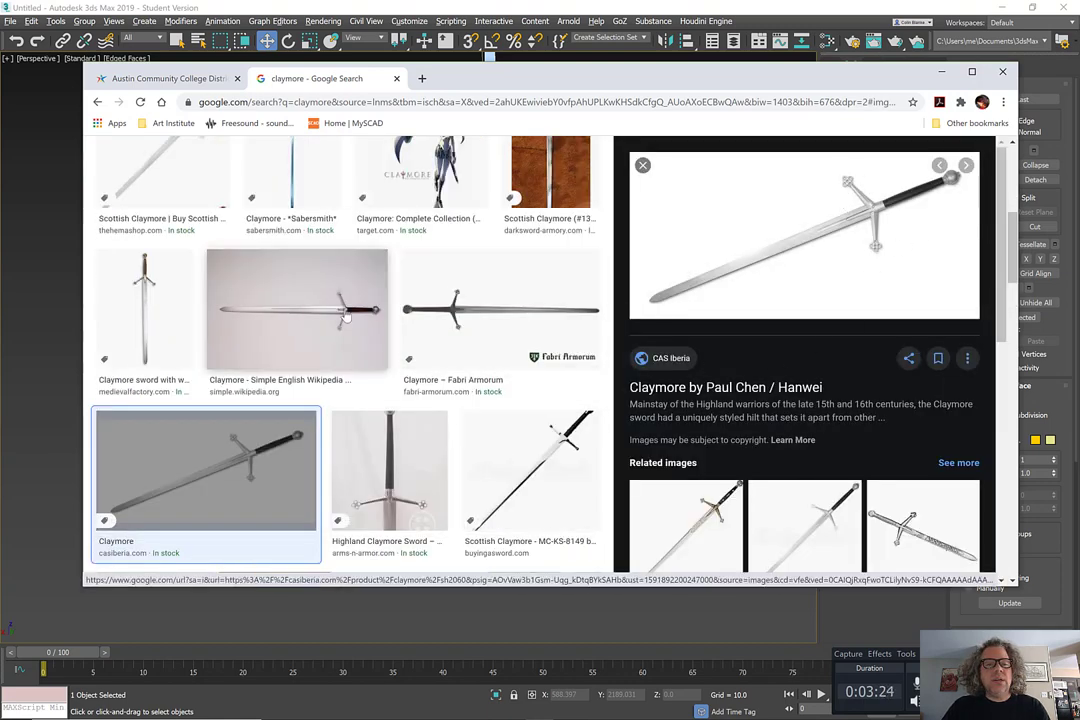
mouse_move(280, 379)
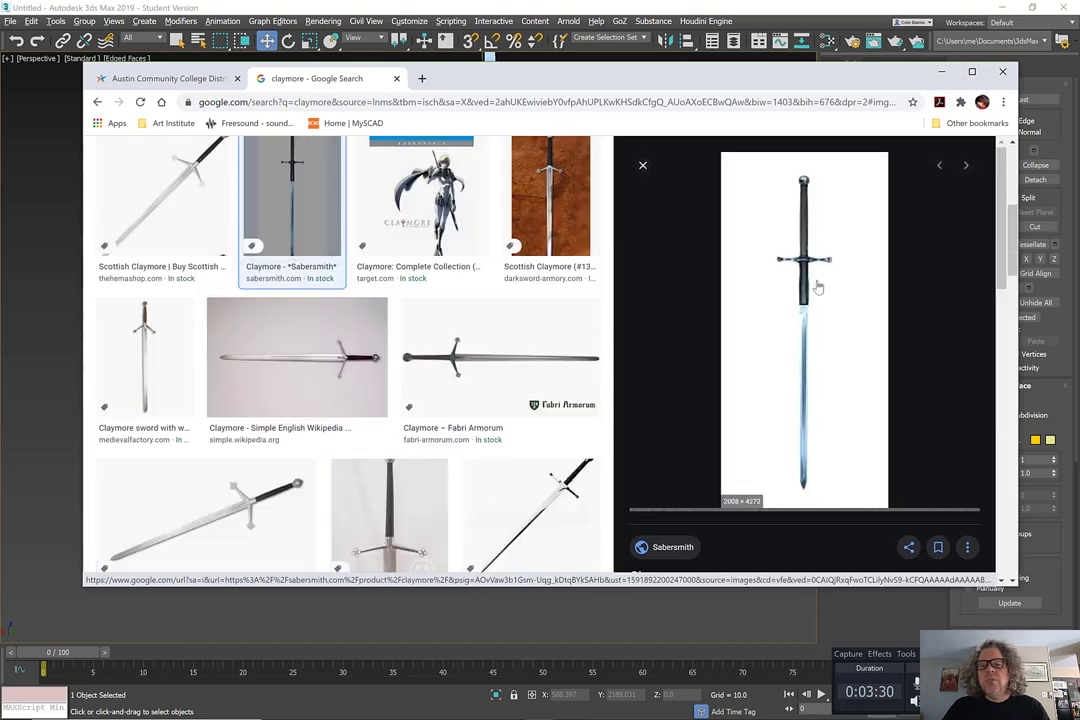
right_click(805, 270)
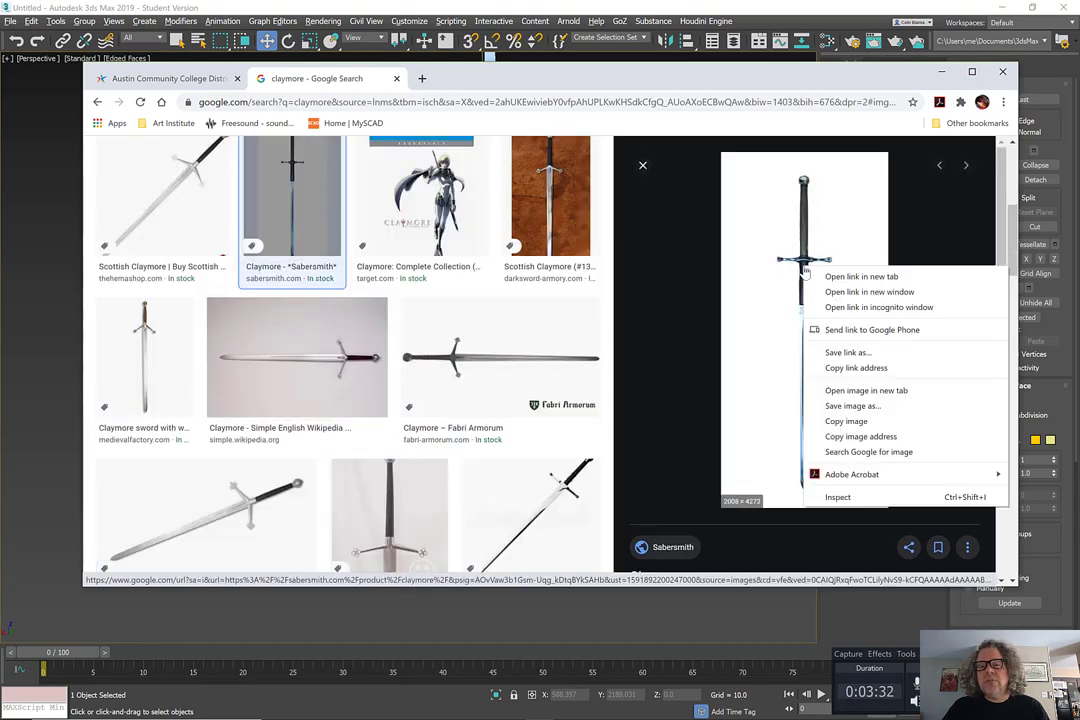
mouse_move(866, 390)
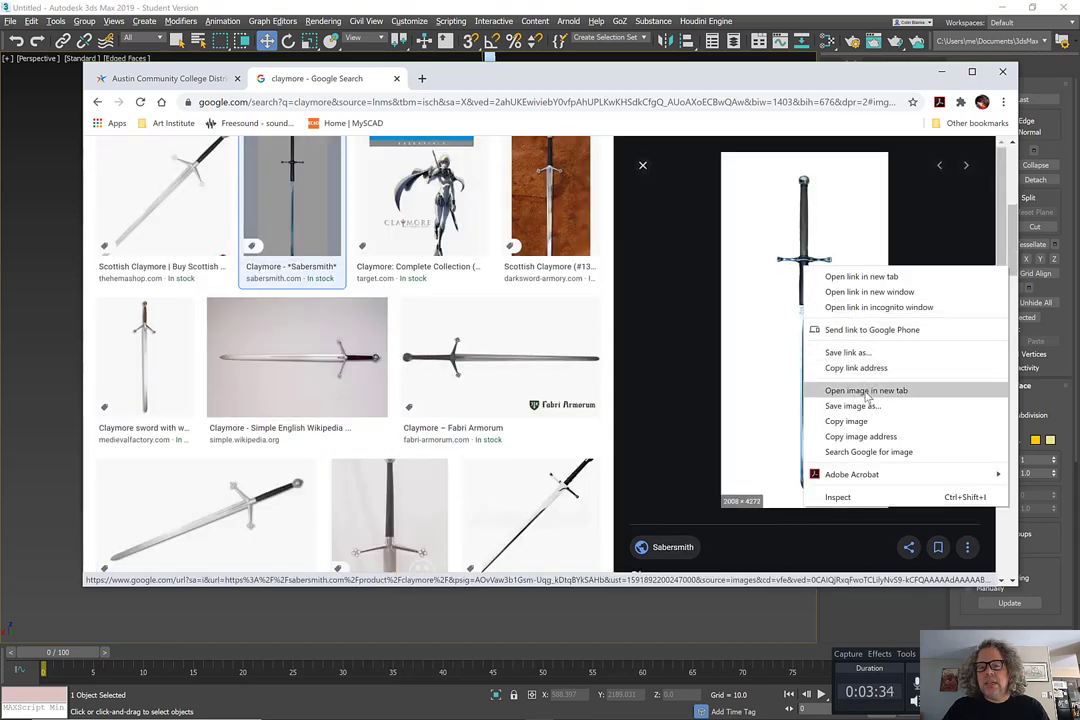
mouse_move(851, 405)
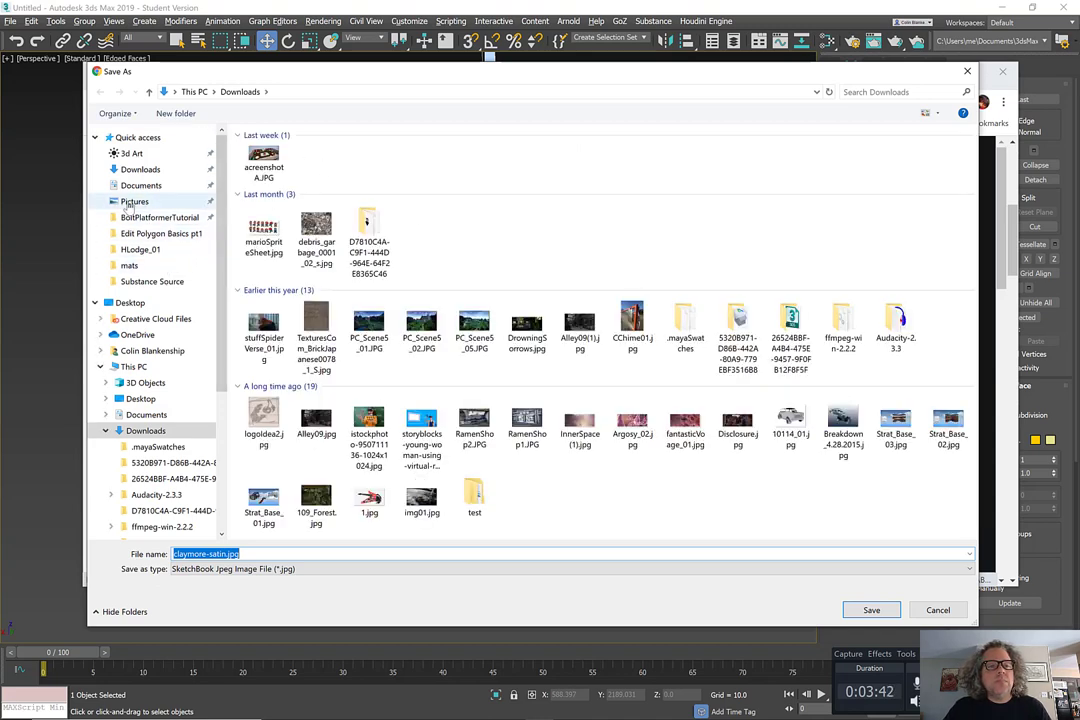
mouse_move(162, 217)
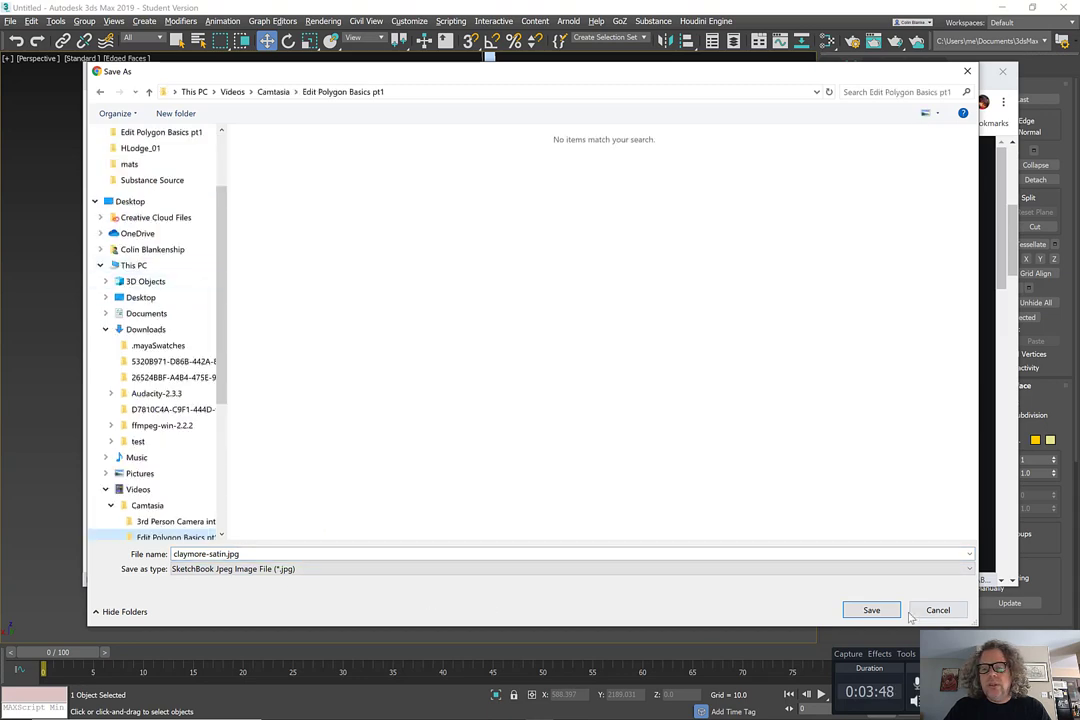
mouse_move(456, 87)
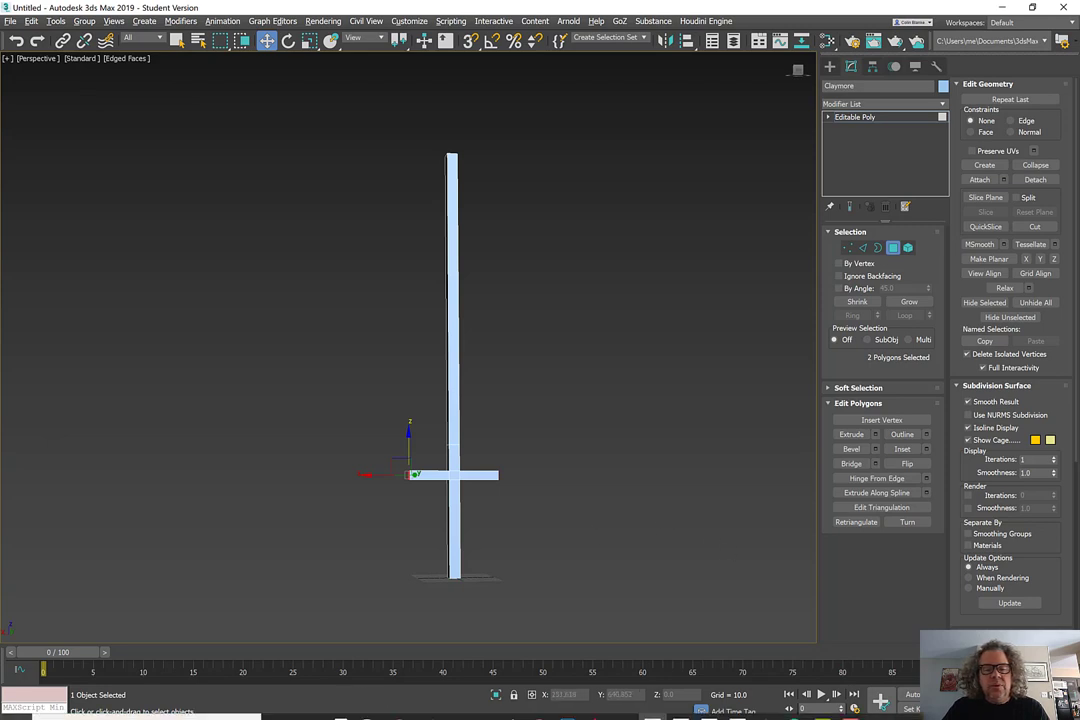
mouse_move(538, 216)
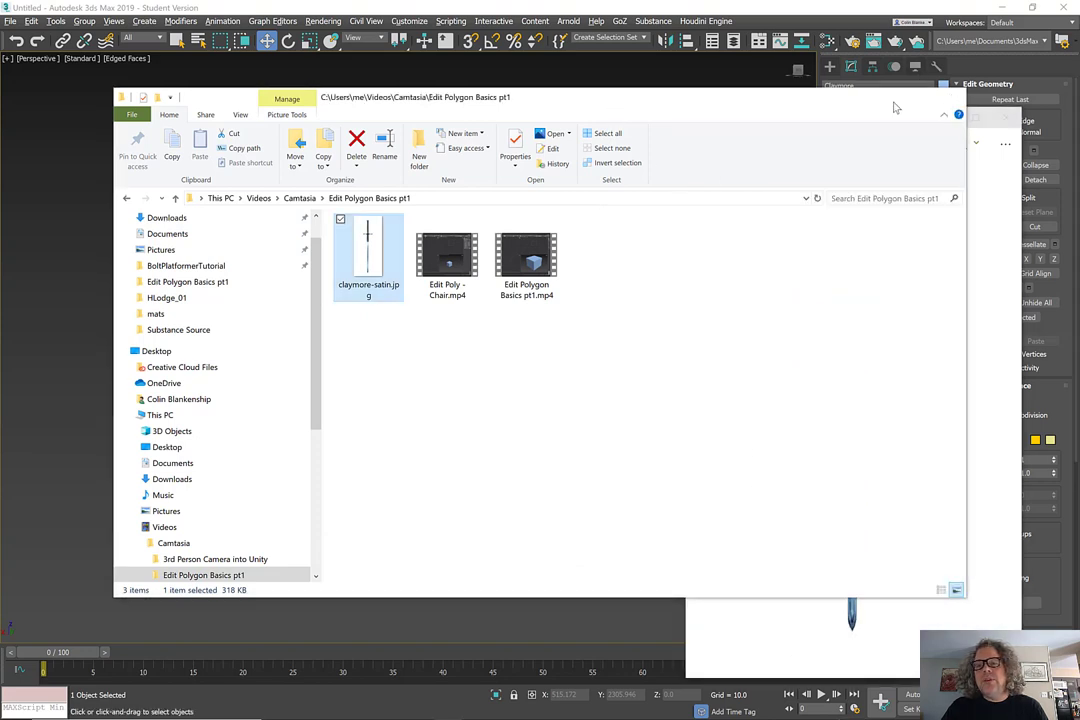
- View claymore-satin.jpg in Photos, then minimize the Photos window
double_click(368, 250)
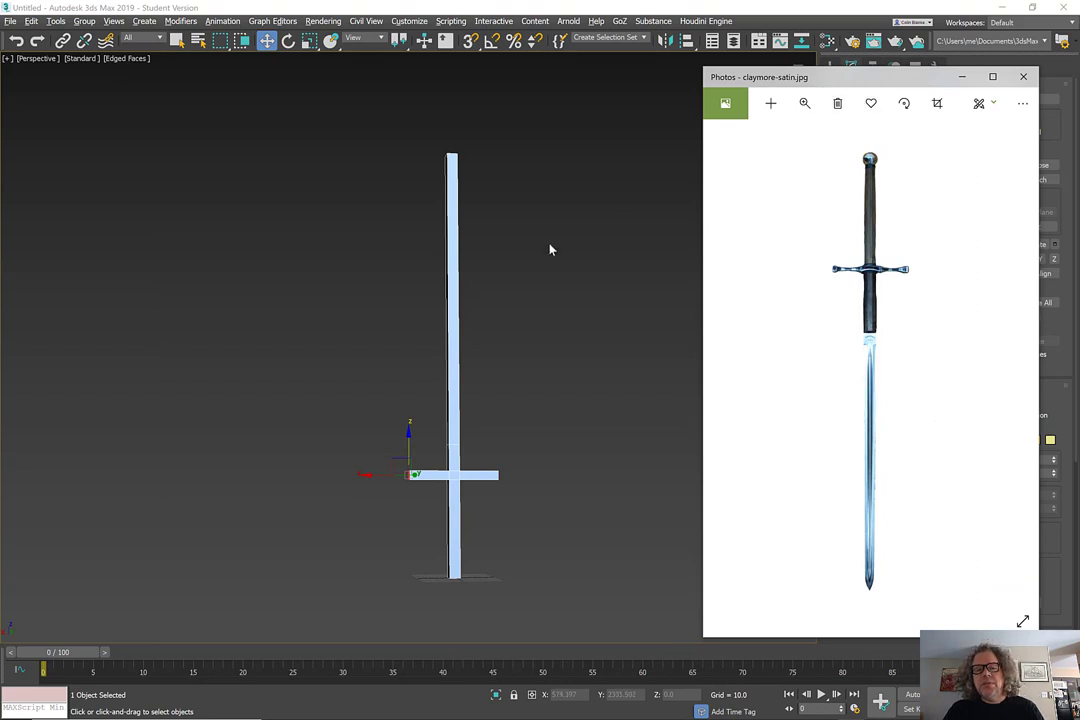
mouse_move(783, 113)
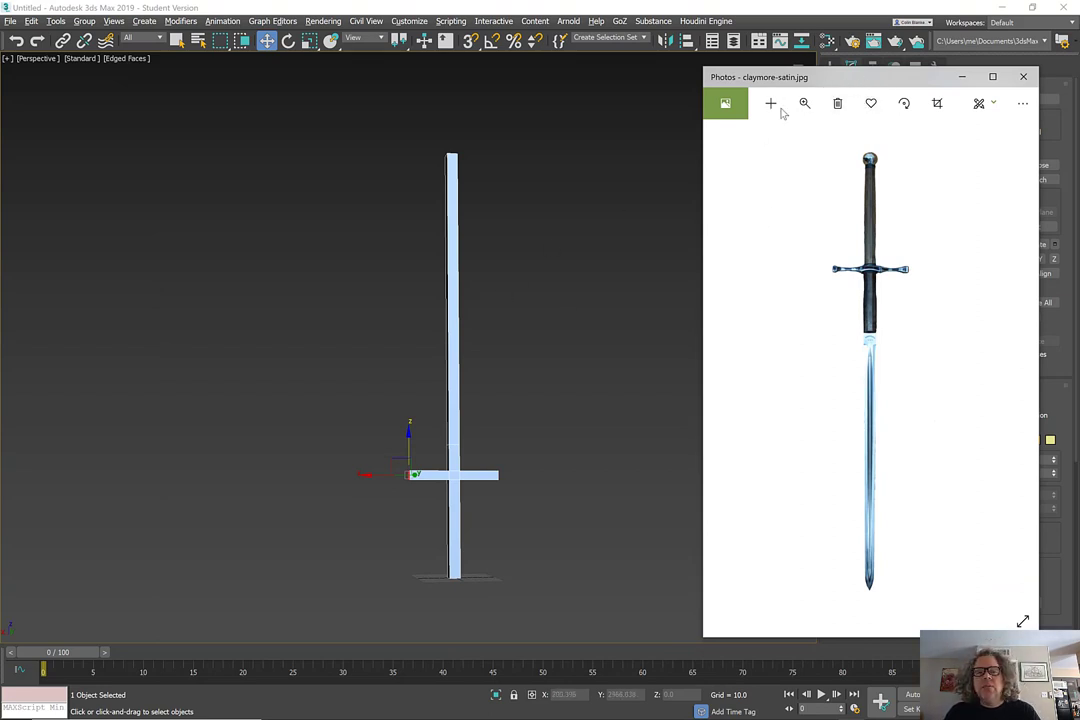
mouse_move(867, 193)
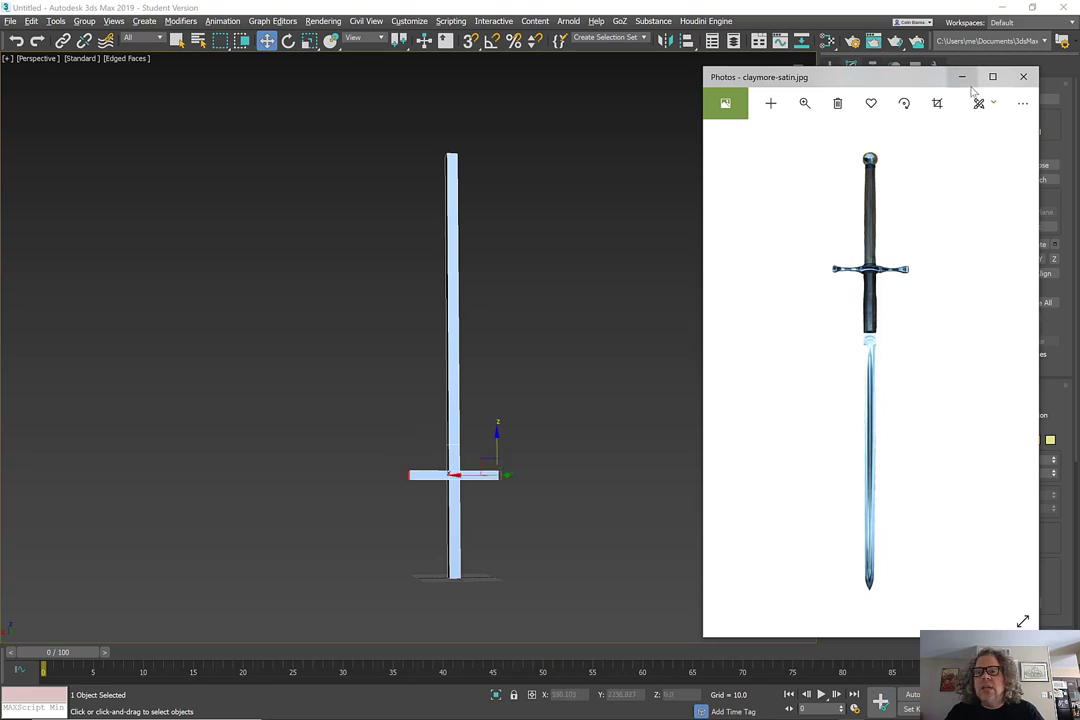
left_click(1023, 76)
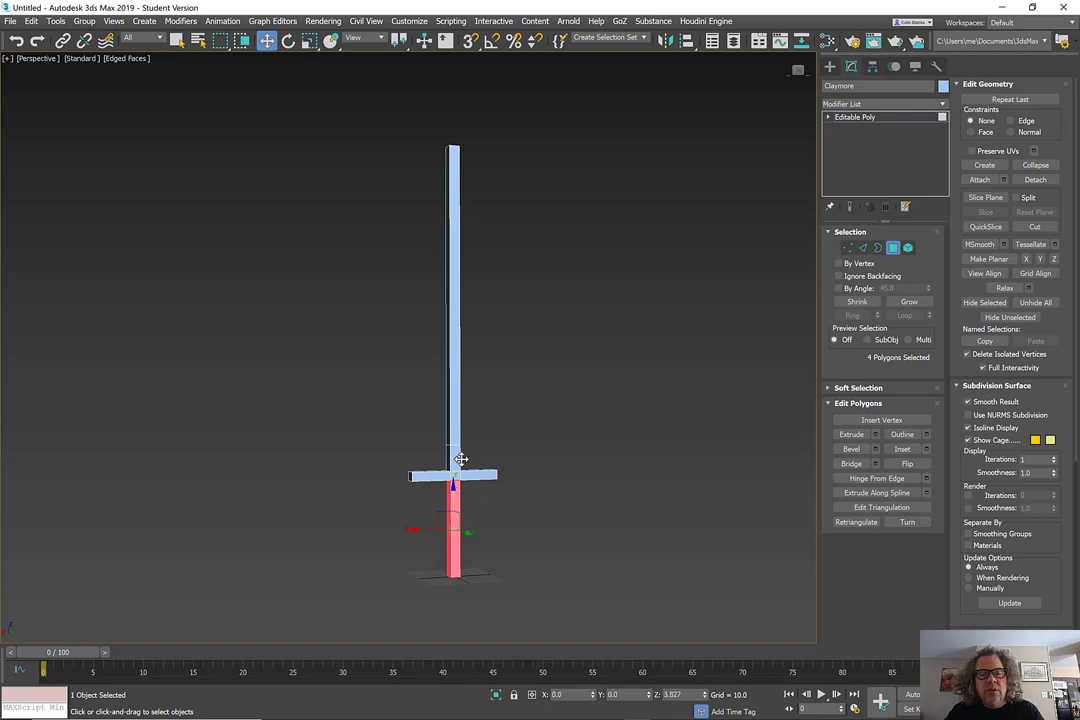
- Drag the handle polygons below the guard to lengthen the grip, then exit Polygon mode
left_click_drag(460, 460, 475, 323)
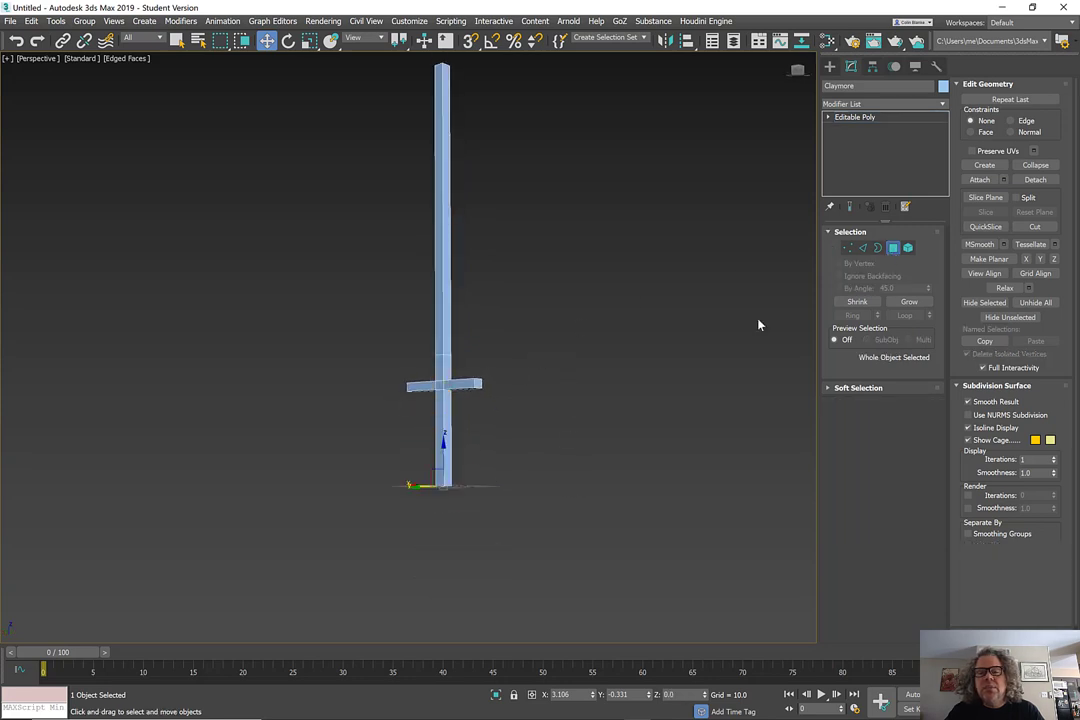
left_click(855, 116)
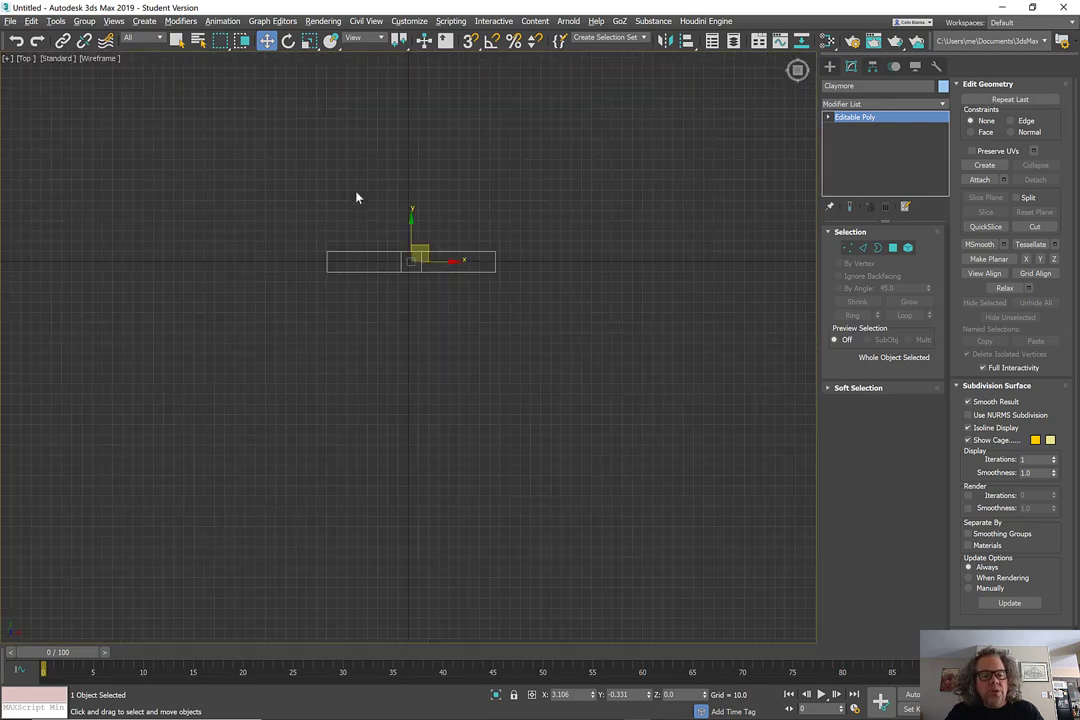
- Move the side vertices outward on X in Top view, then return to Perspective
left_click(848, 247)
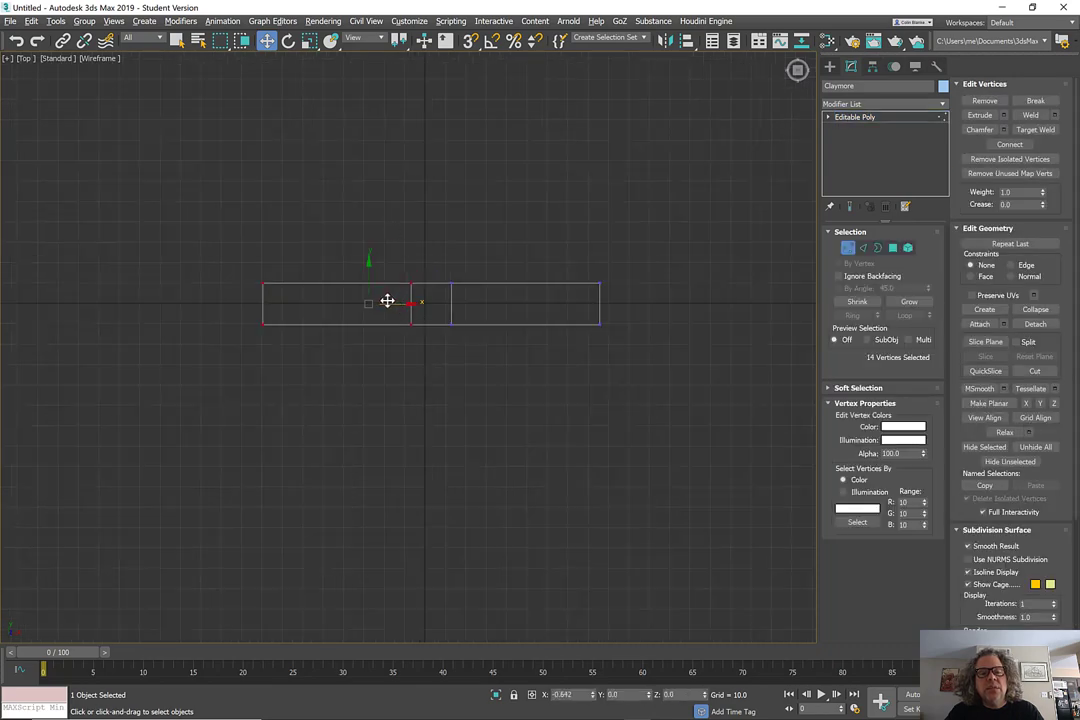
left_click_drag(388, 302, 540, 303)
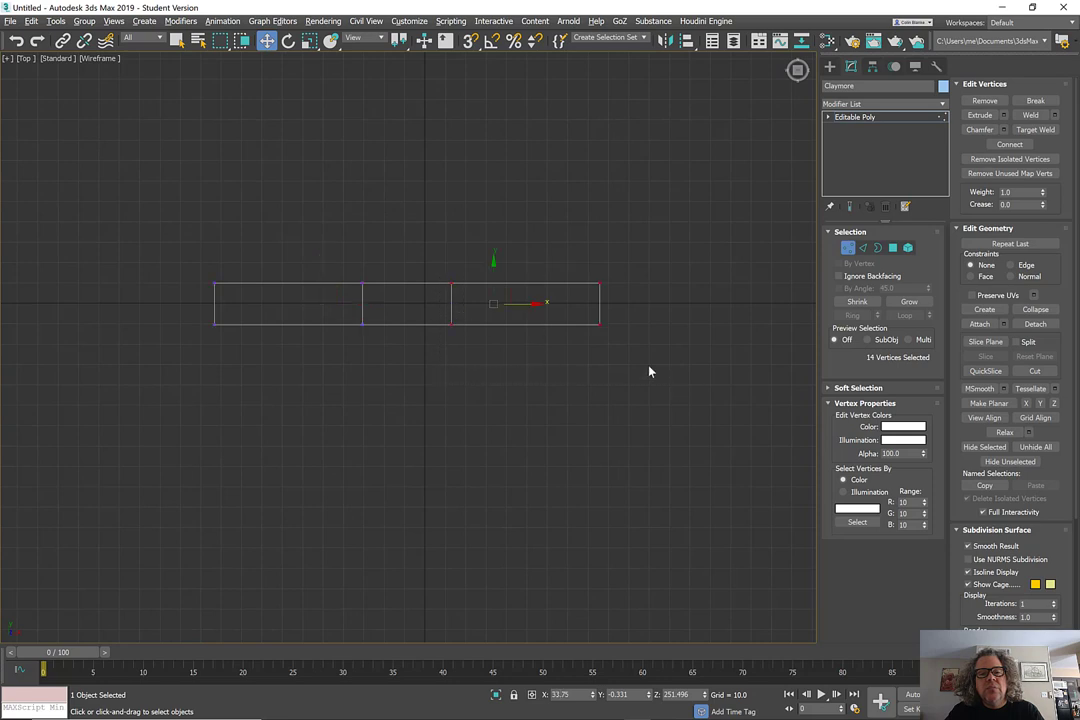
left_click_drag(520, 304, 563, 298)
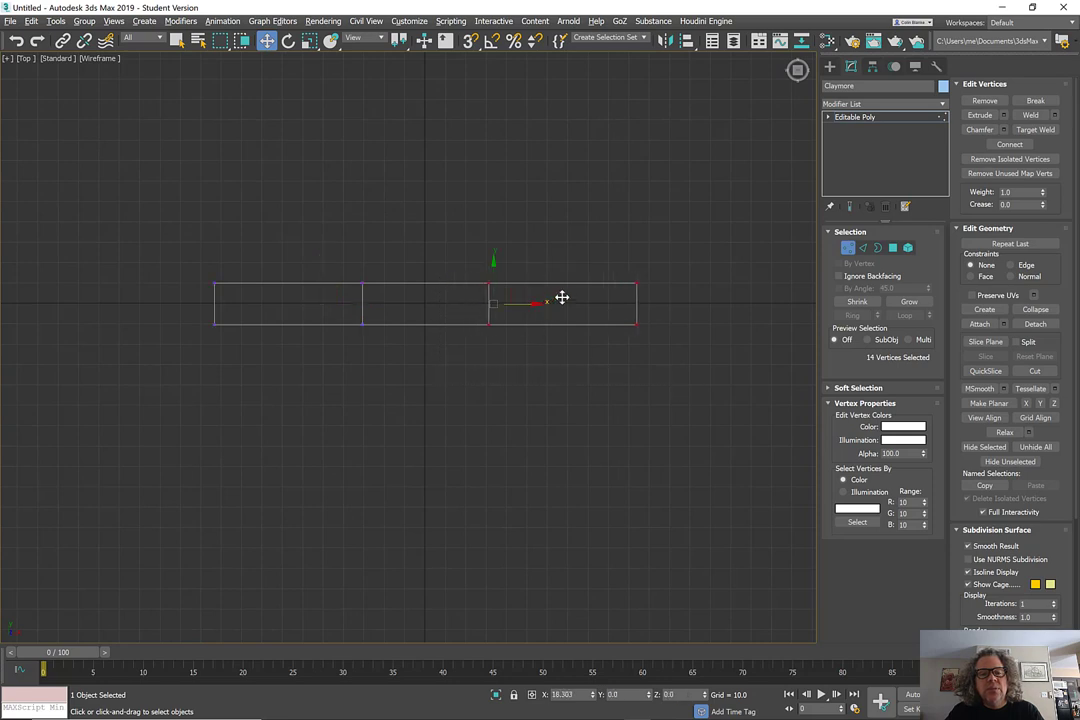
key("p")
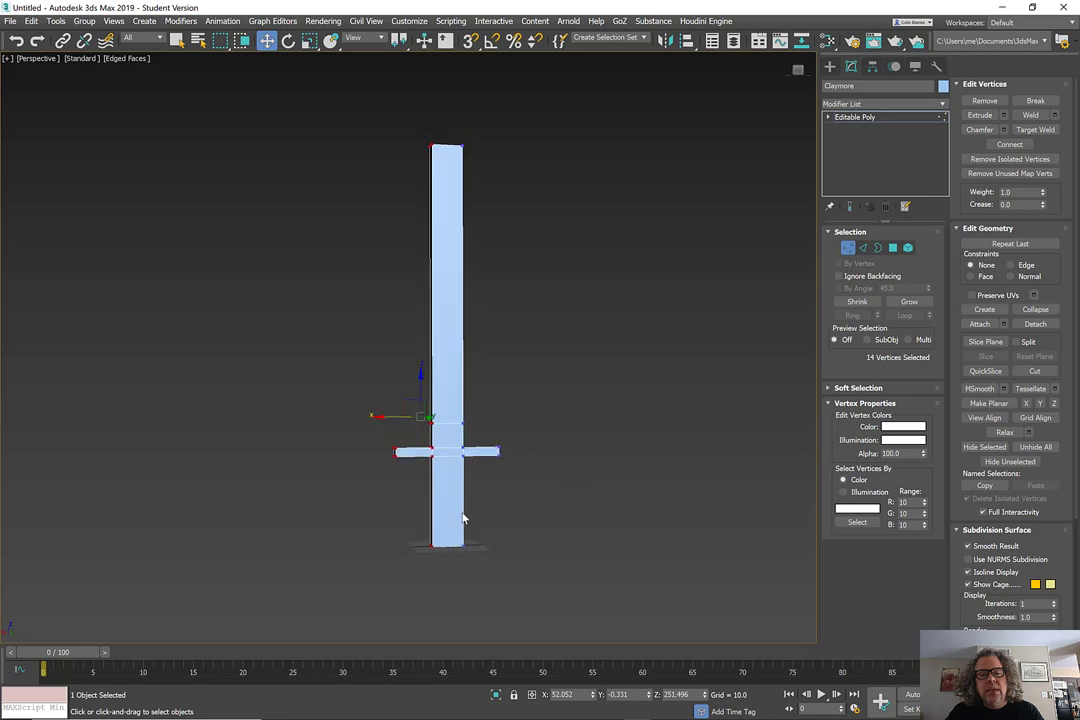
left_click(906, 247)
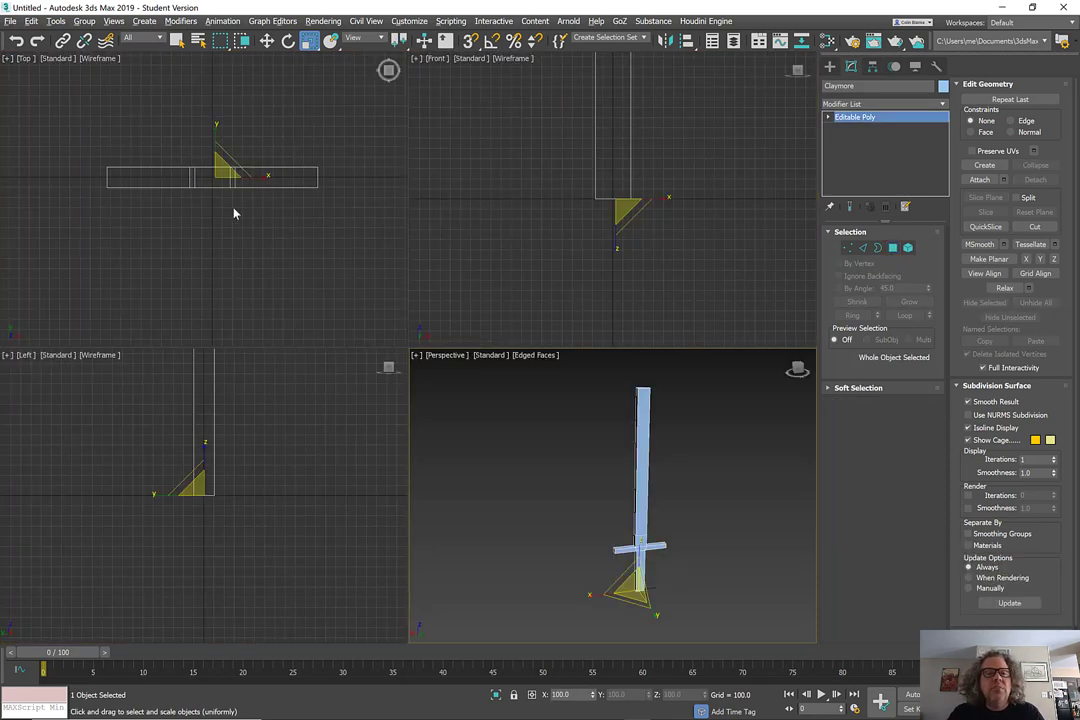
mouse_move(888, 105)
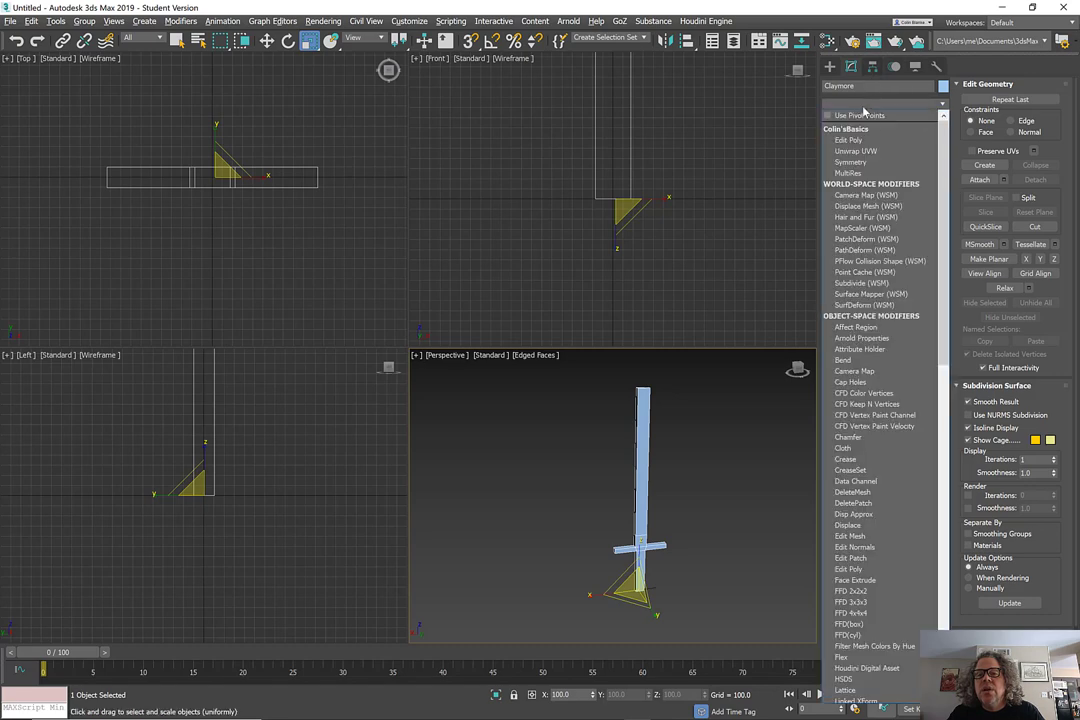
- Add a Symmetry modifier and drag its Mirror gizmo to the sword's centre
scroll("down", 3)
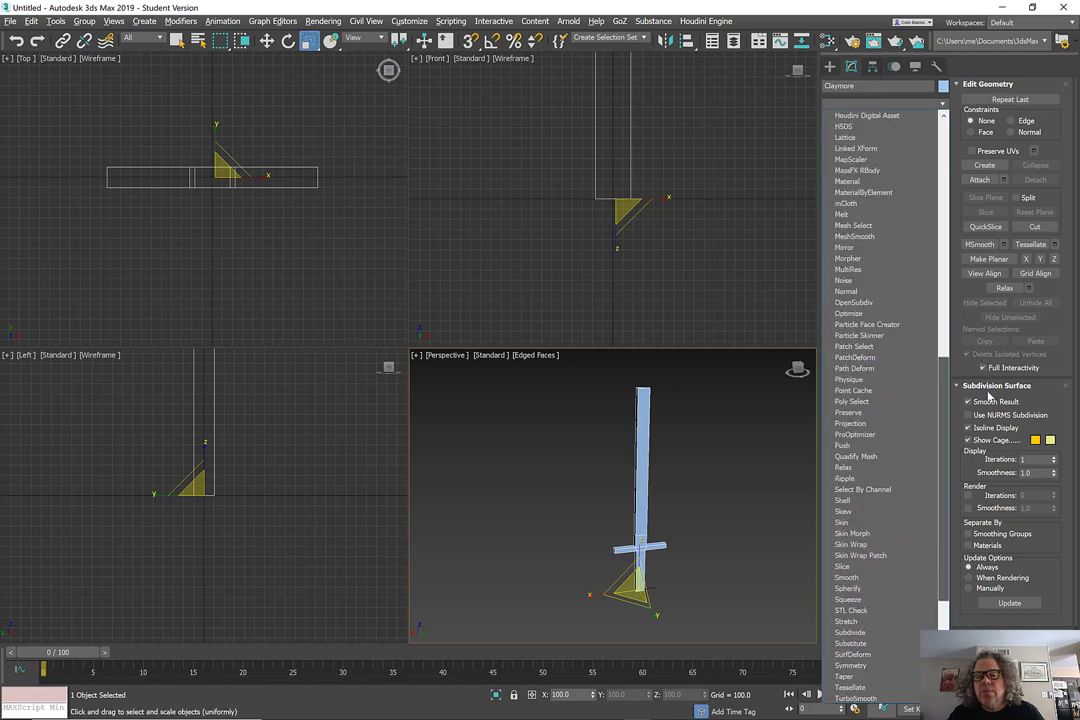
scroll("down", 3)
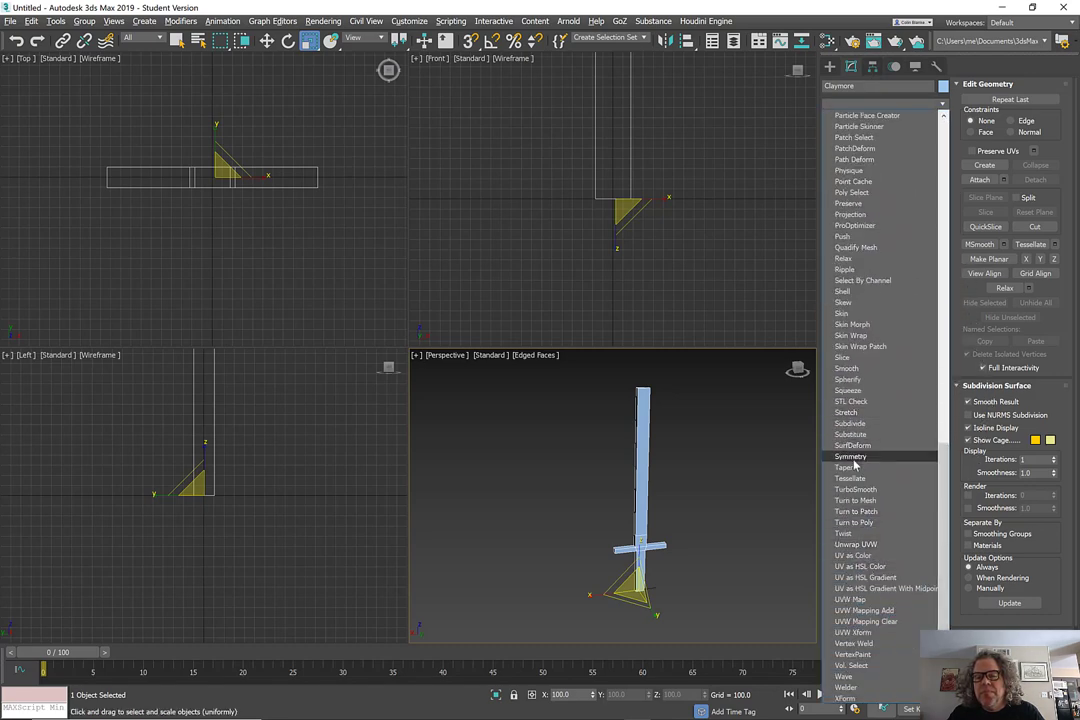
left_click(850, 456)
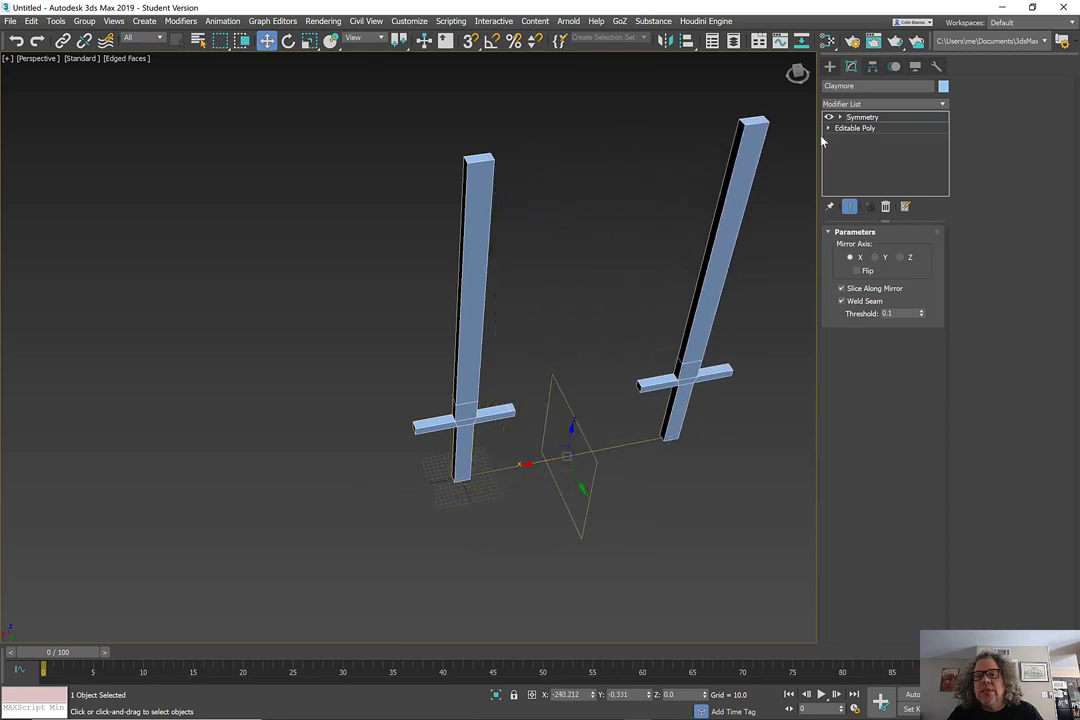
left_click(862, 128)
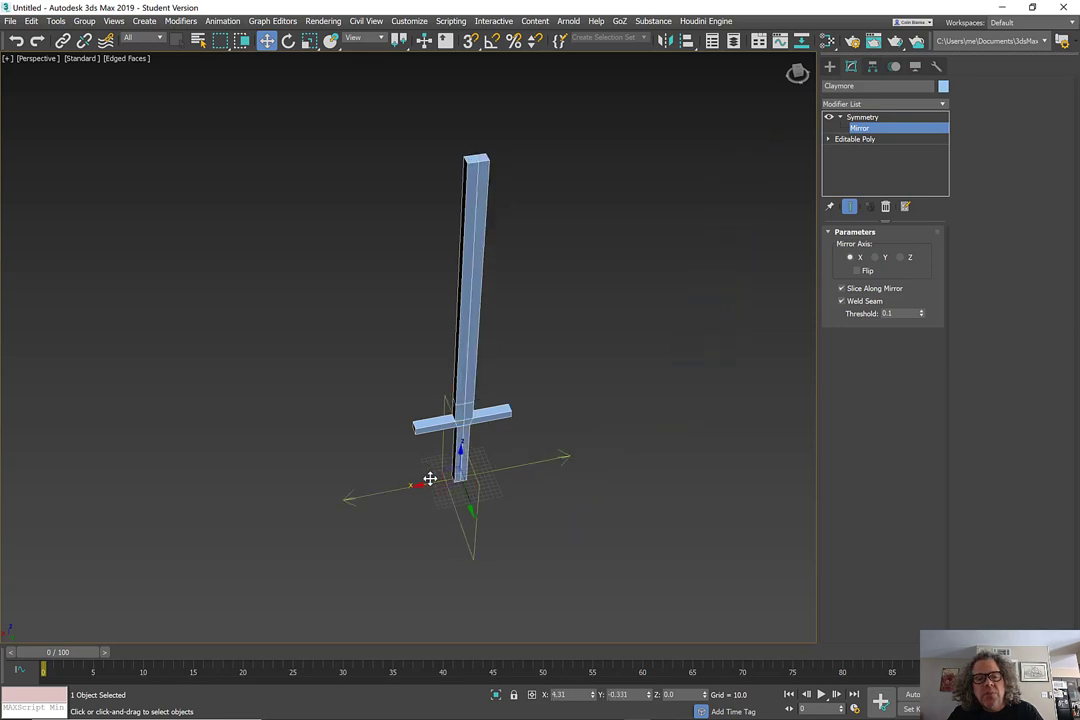
left_click_drag(430, 478, 430, 454)
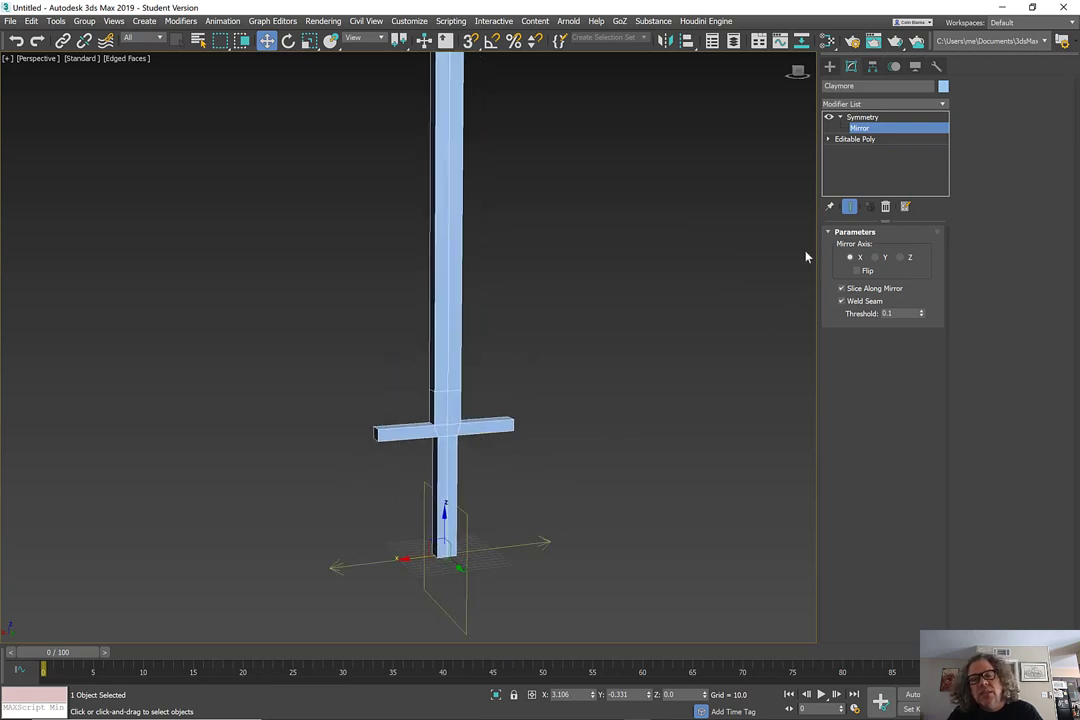
- Return to the Editable Poly with the mirrored result shown and select the guard's end face
left_click(855, 138)
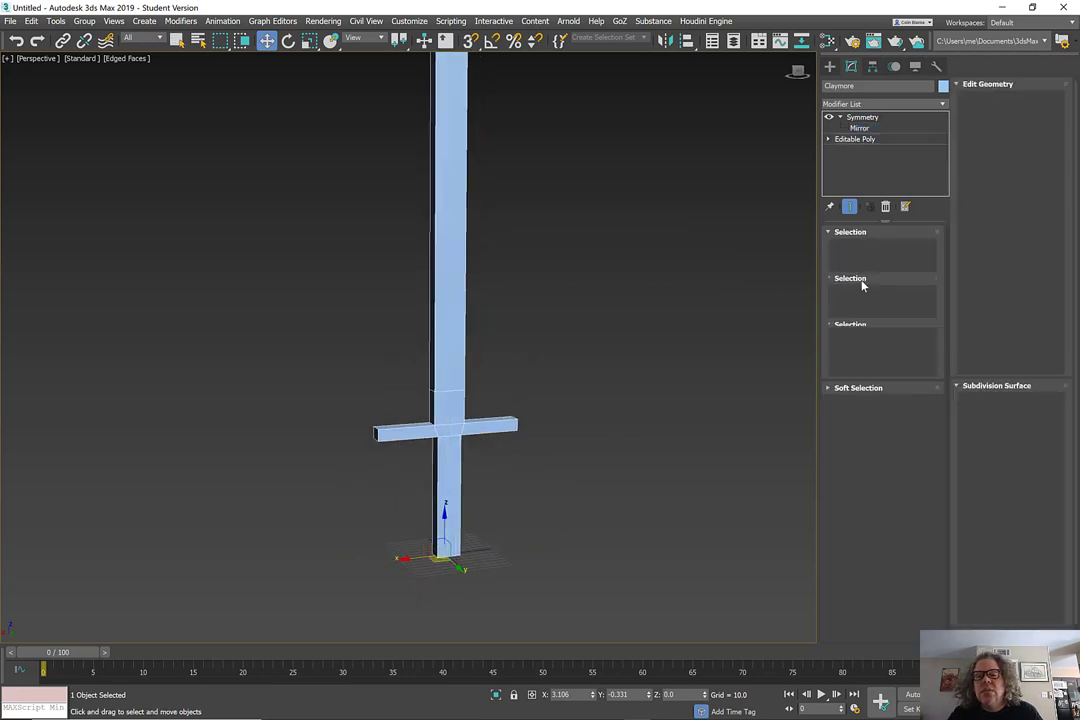
left_click(855, 138)
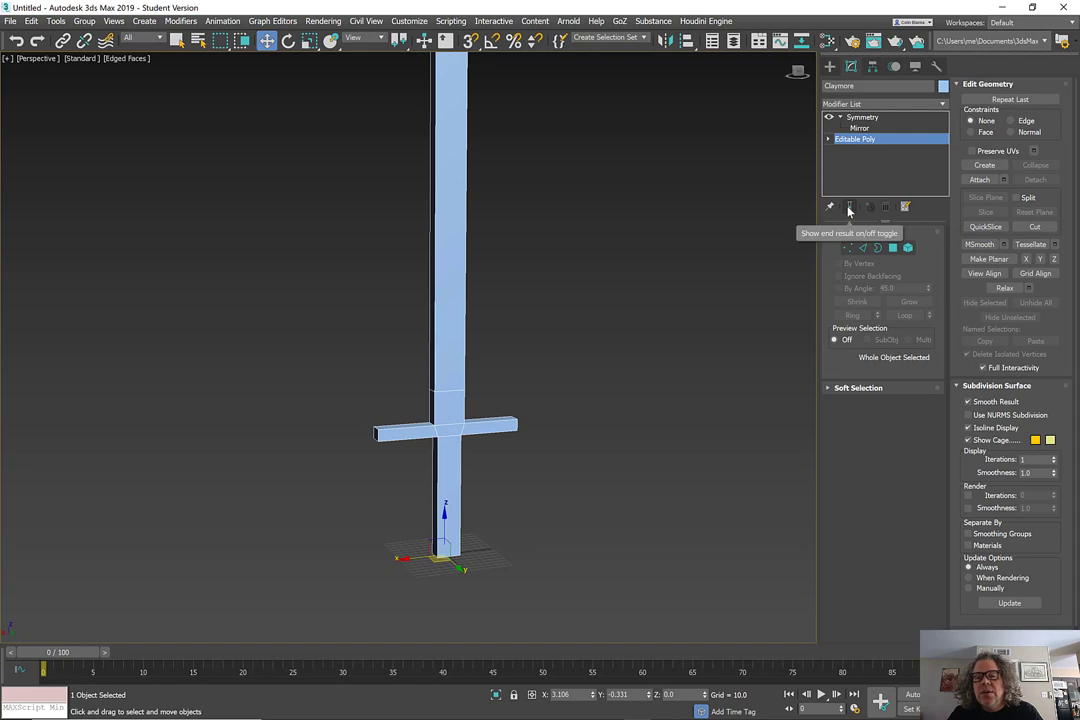
left_click(849, 207)
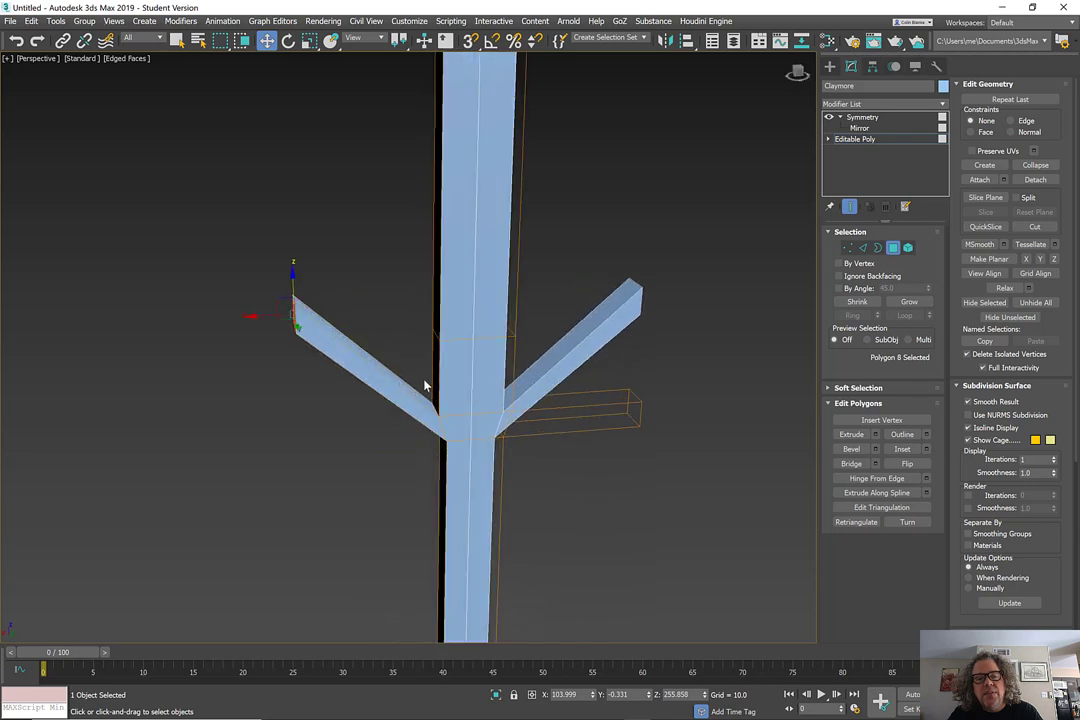
left_click(380, 335)
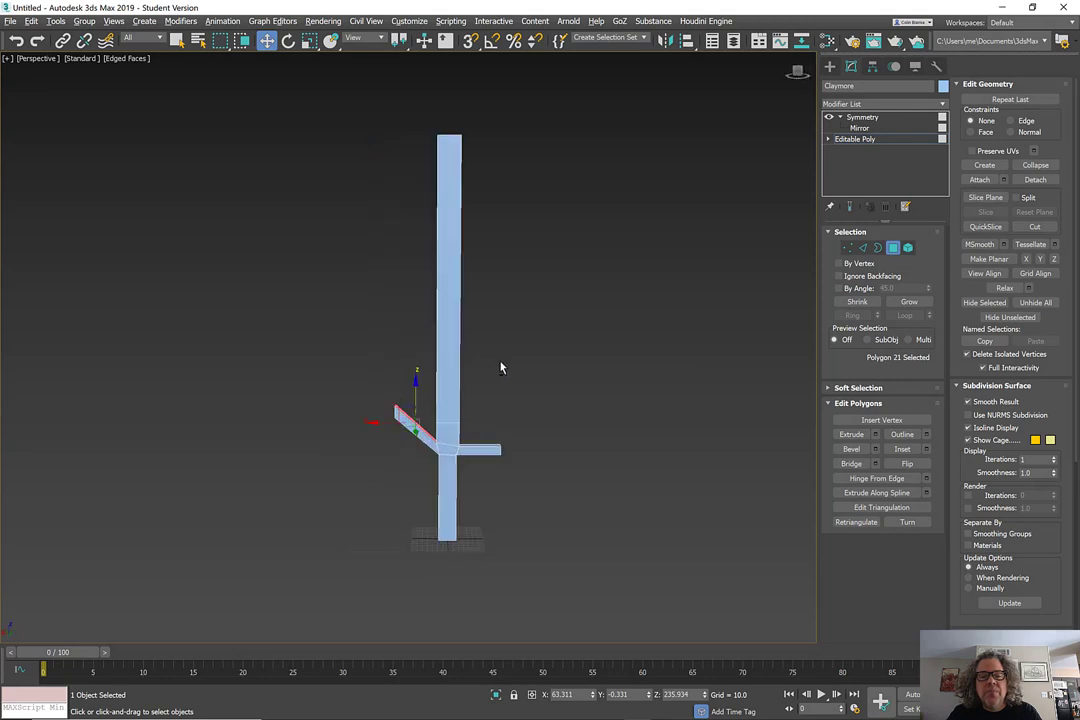
mouse_move(875, 228)
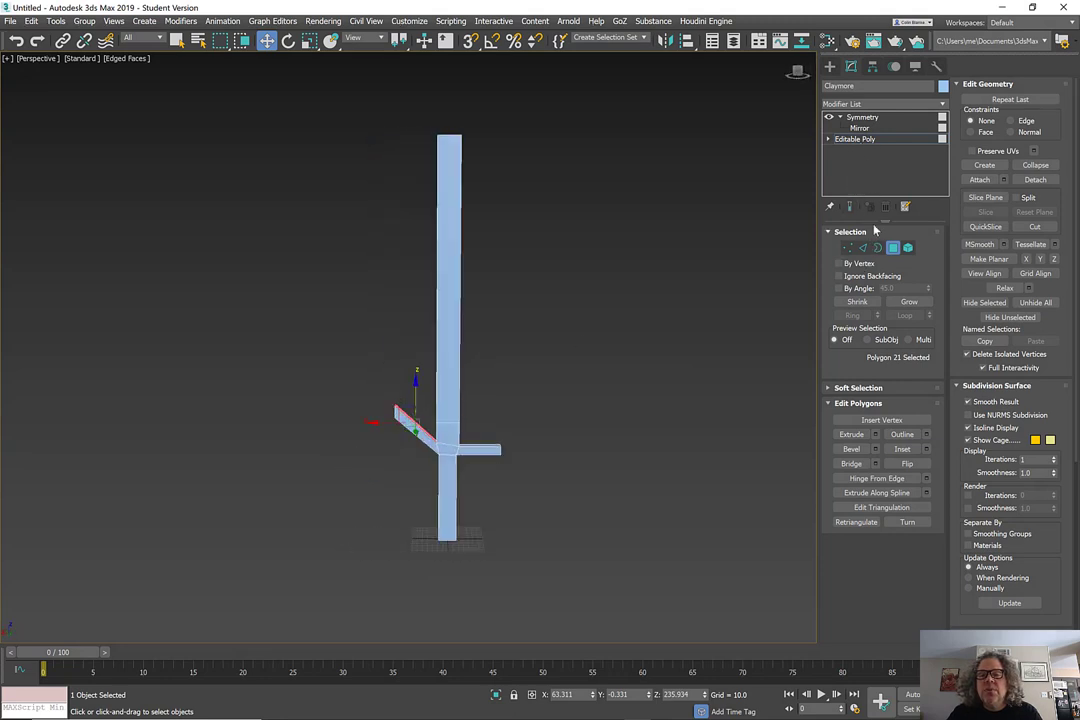
left_click(855, 139)
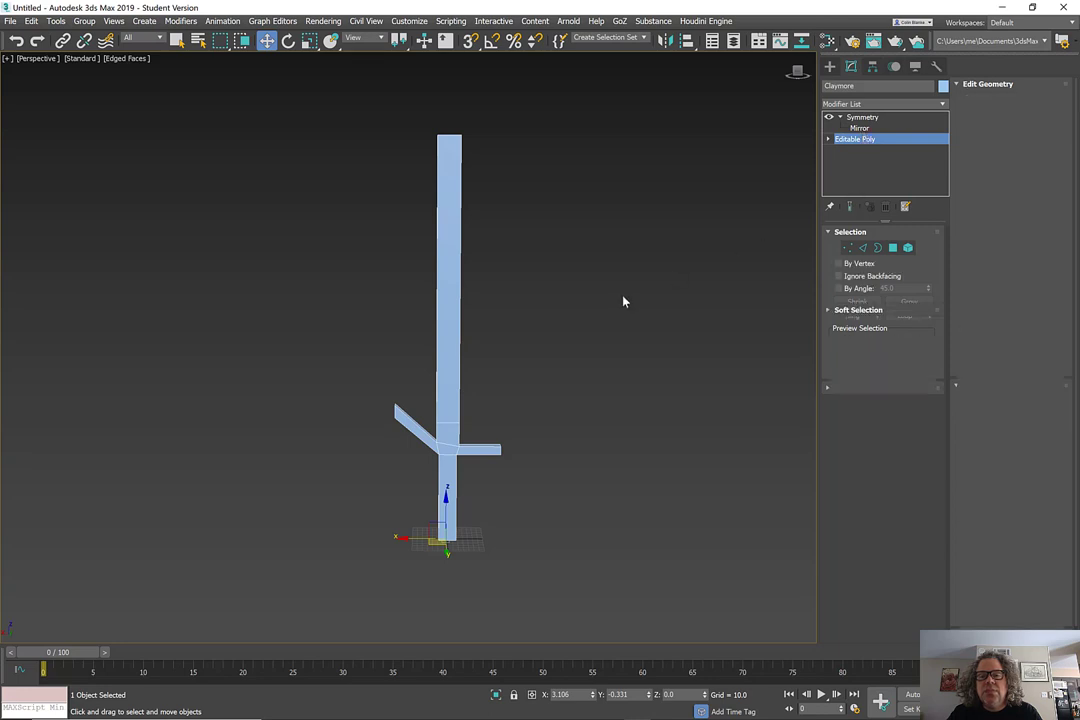
left_click(891, 247)
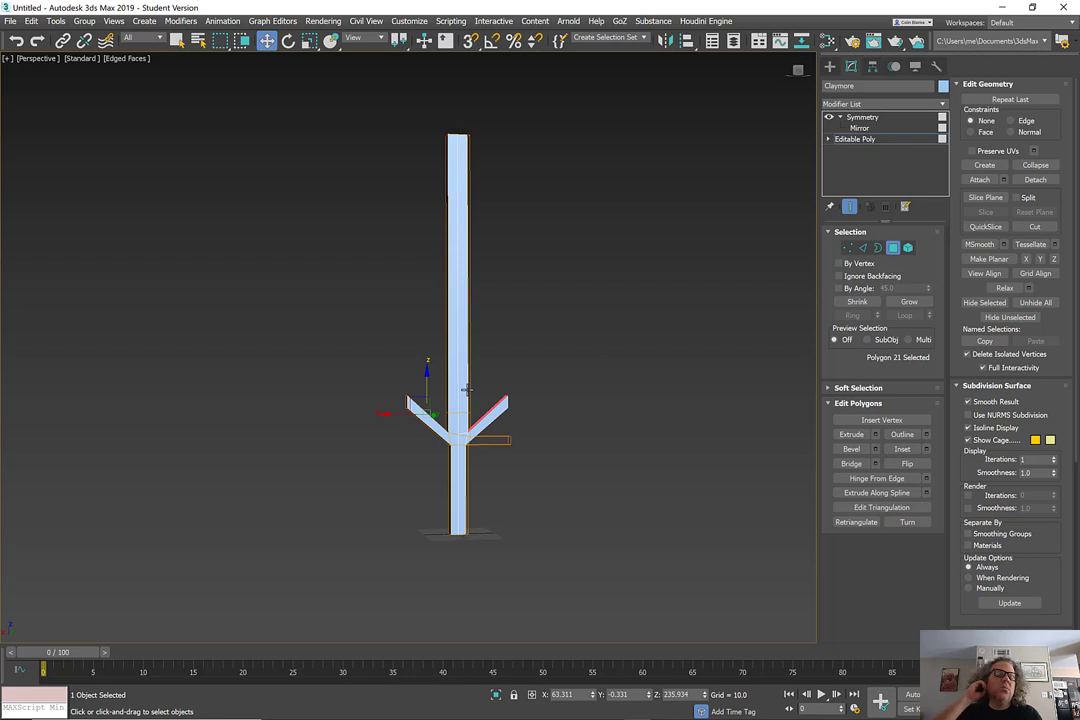
mouse_move(500, 440)
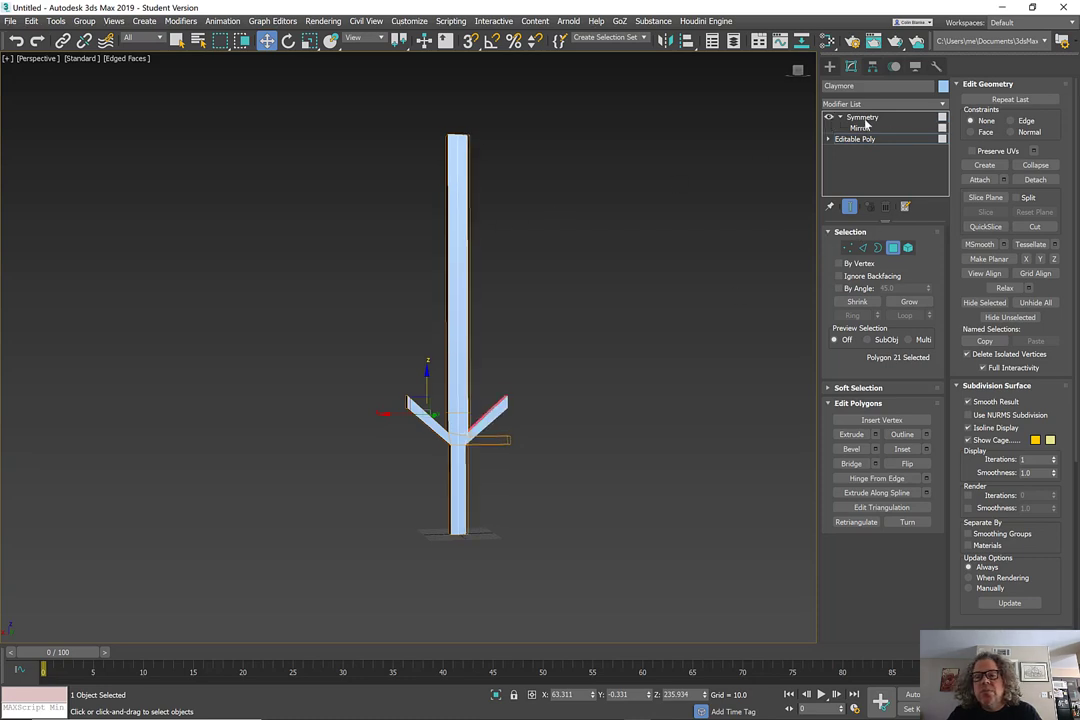
- Collapse the sword's Symmetry modifier with Convert to Editable Poly, keeping both angled guard arms
left_click(862, 117)
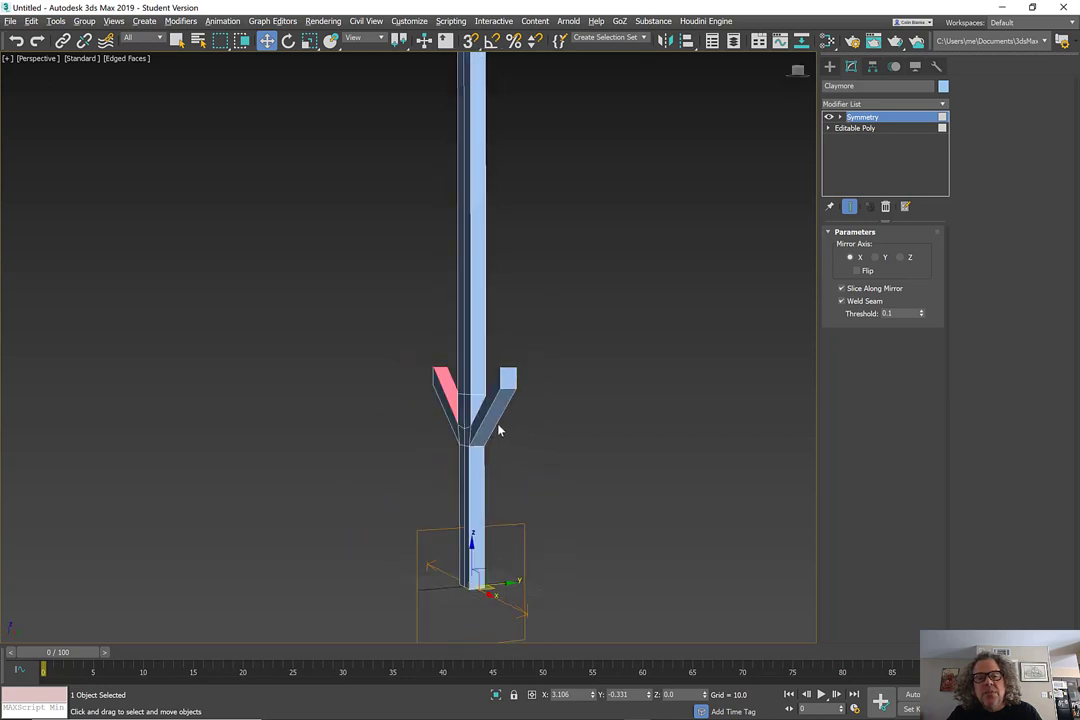
left_click_drag(500, 430, 480, 480)
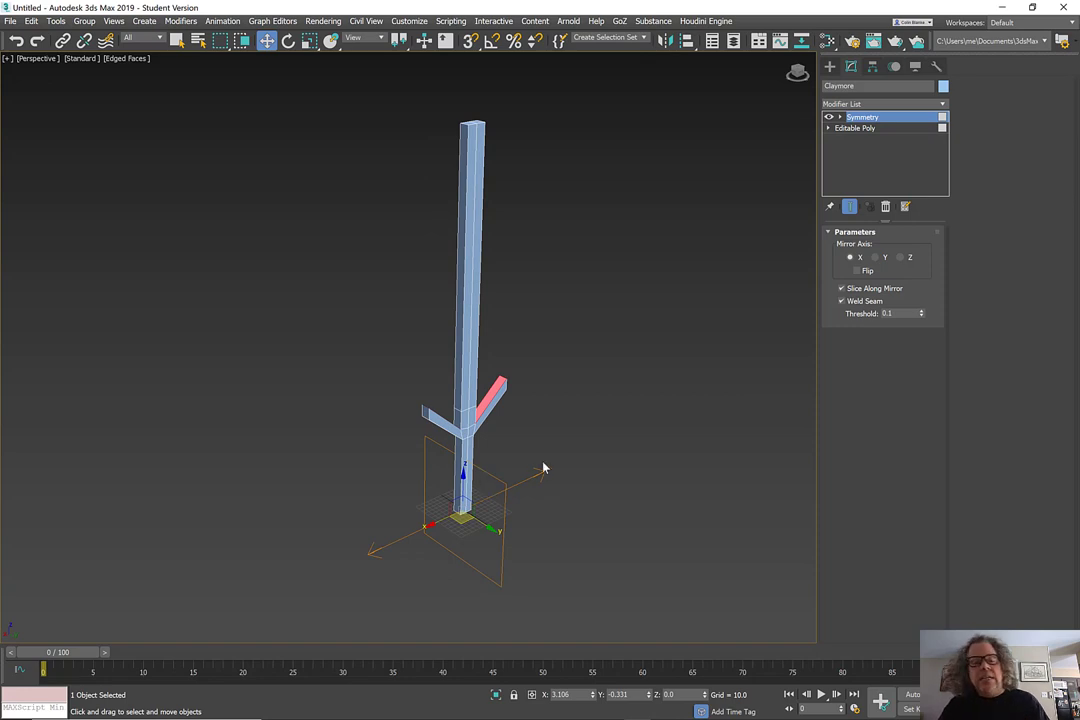
mouse_move(488, 234)
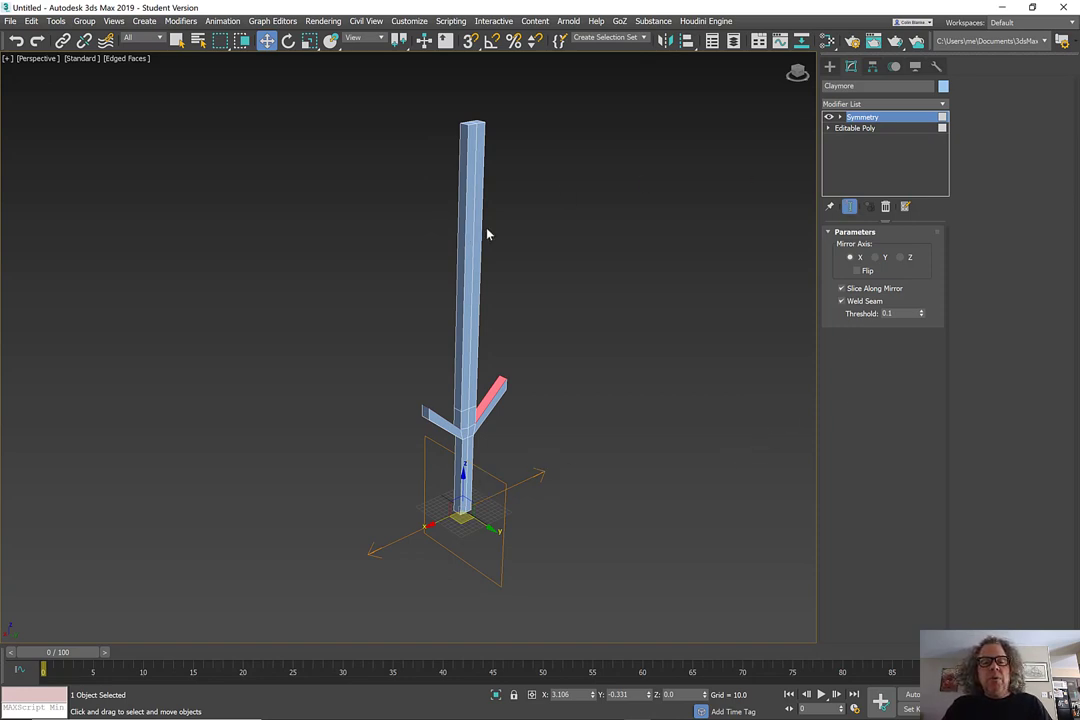
right_click(470, 240)
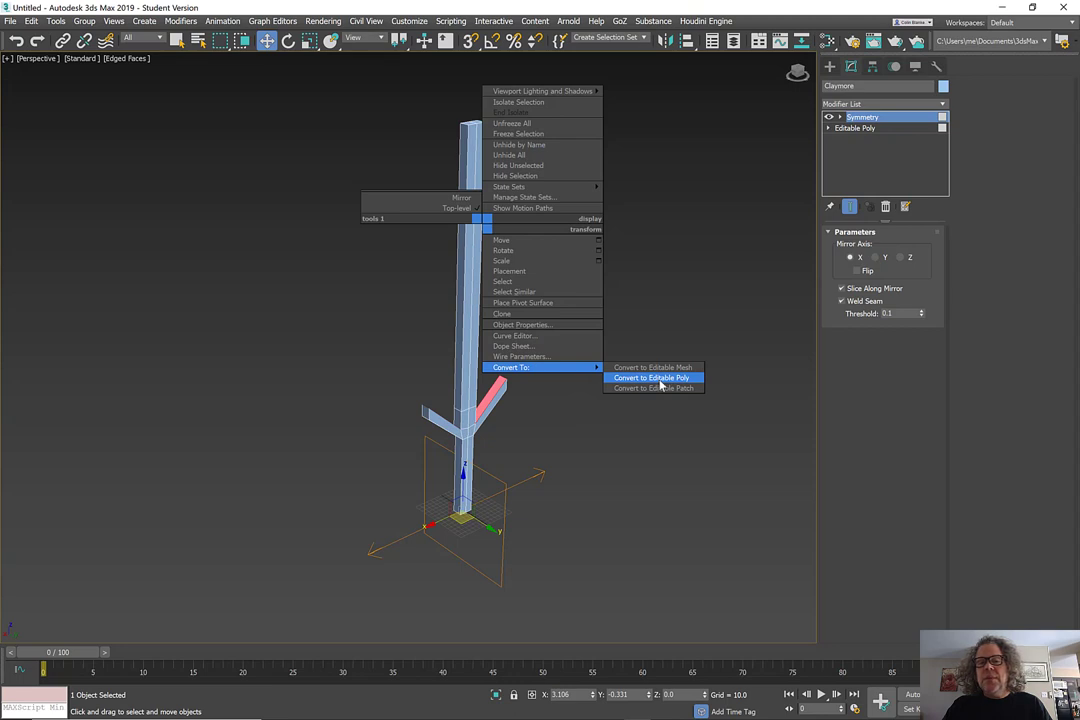
mouse_move(873, 127)
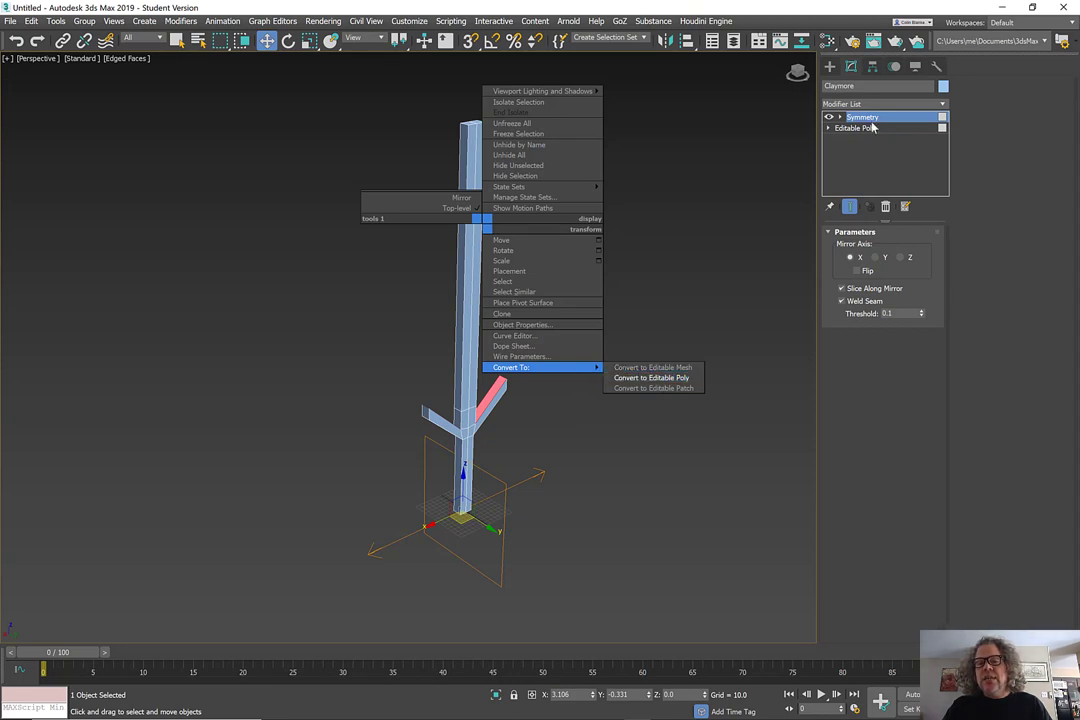
mouse_move(652, 377)
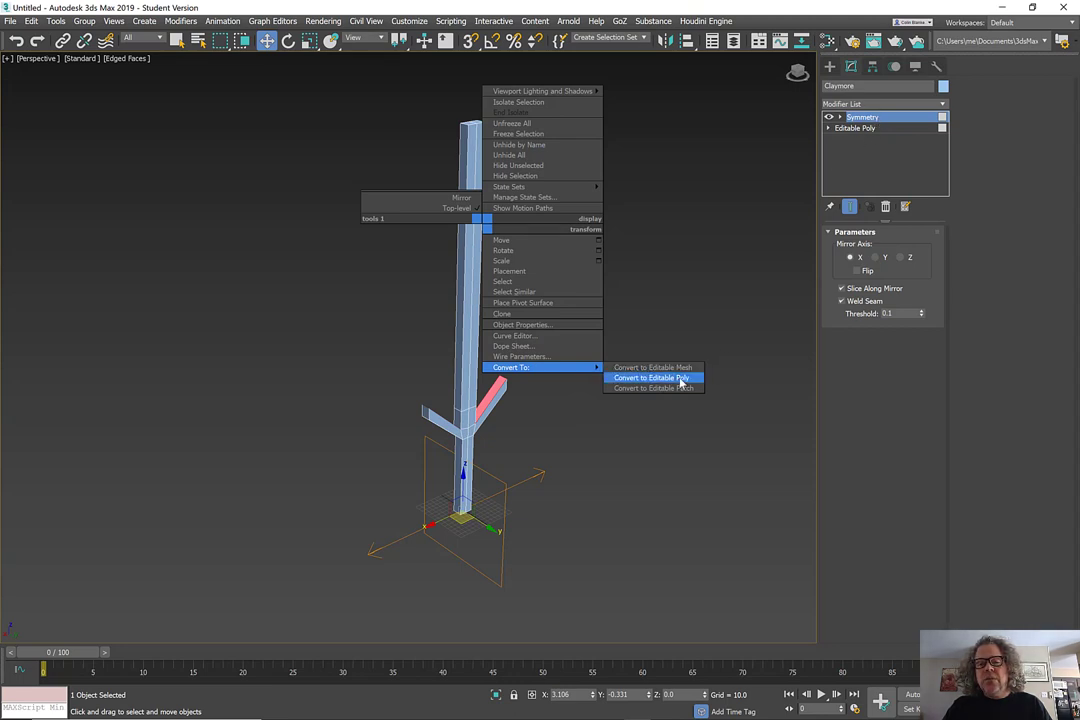
left_click(651, 378)
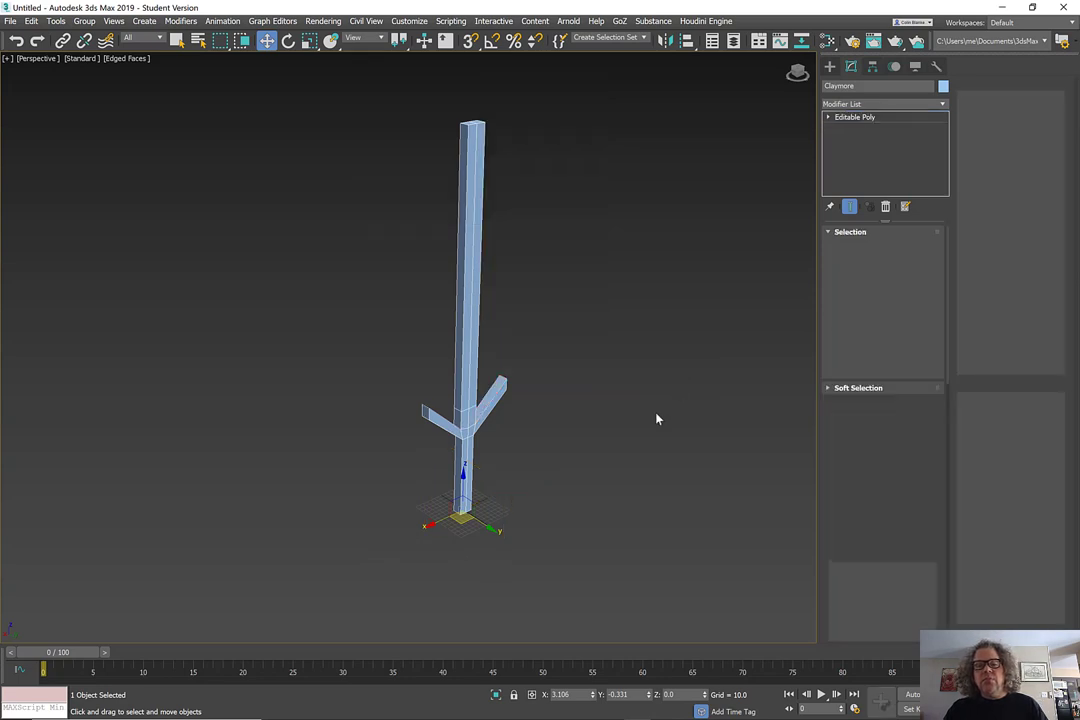
left_click(16, 707)
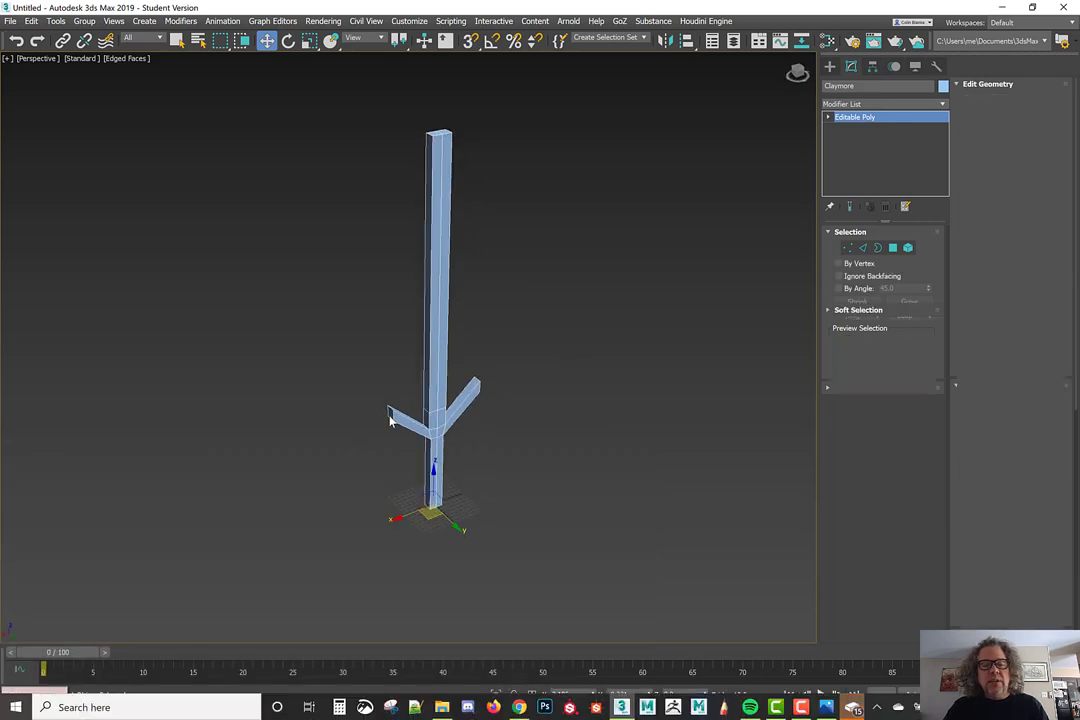
mouse_move(391, 415)
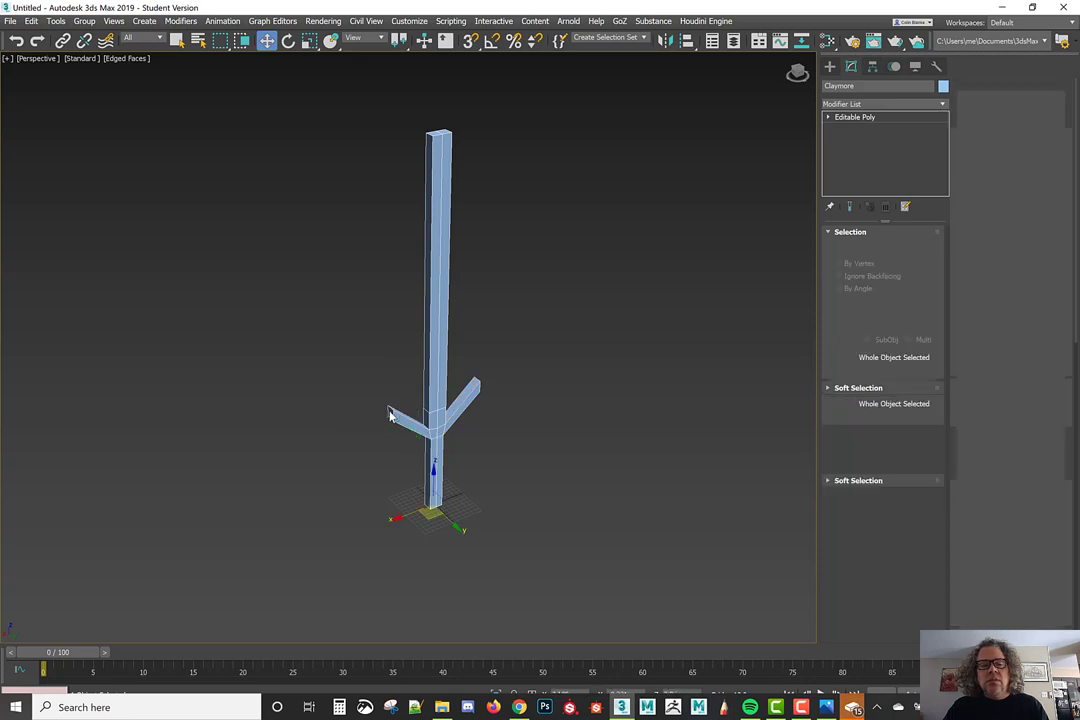
- In Polygon mode from Top view, pick one lengthwise half of the sword: 18 polygons with one guard arm
left_click(855, 116)
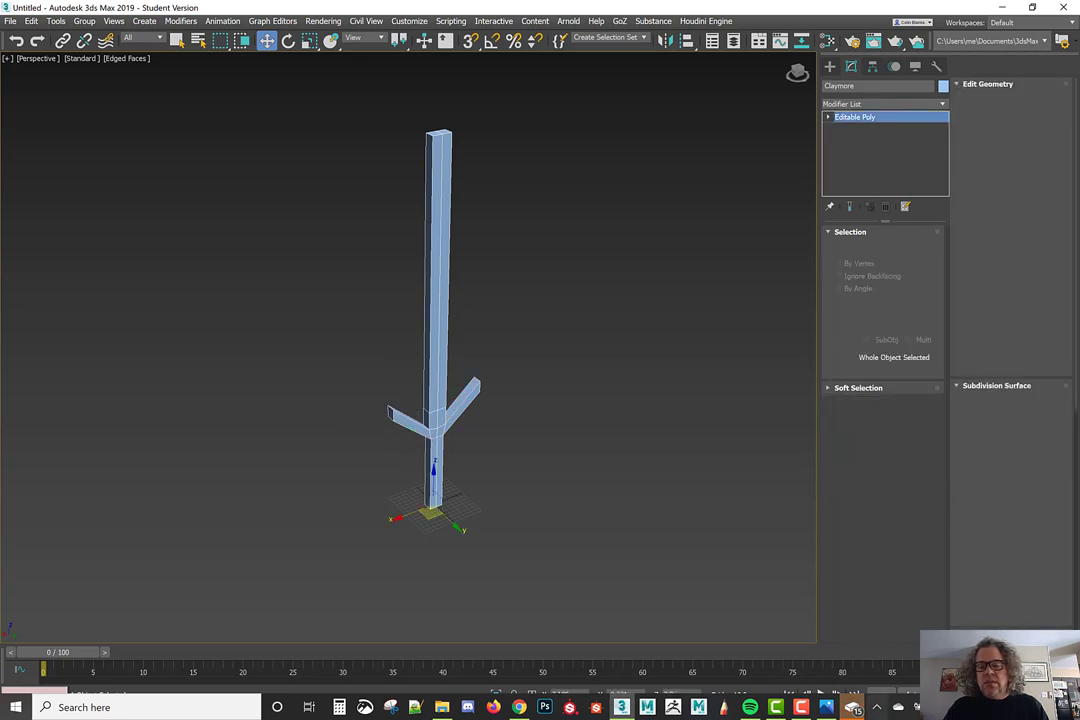
left_click(621, 707)
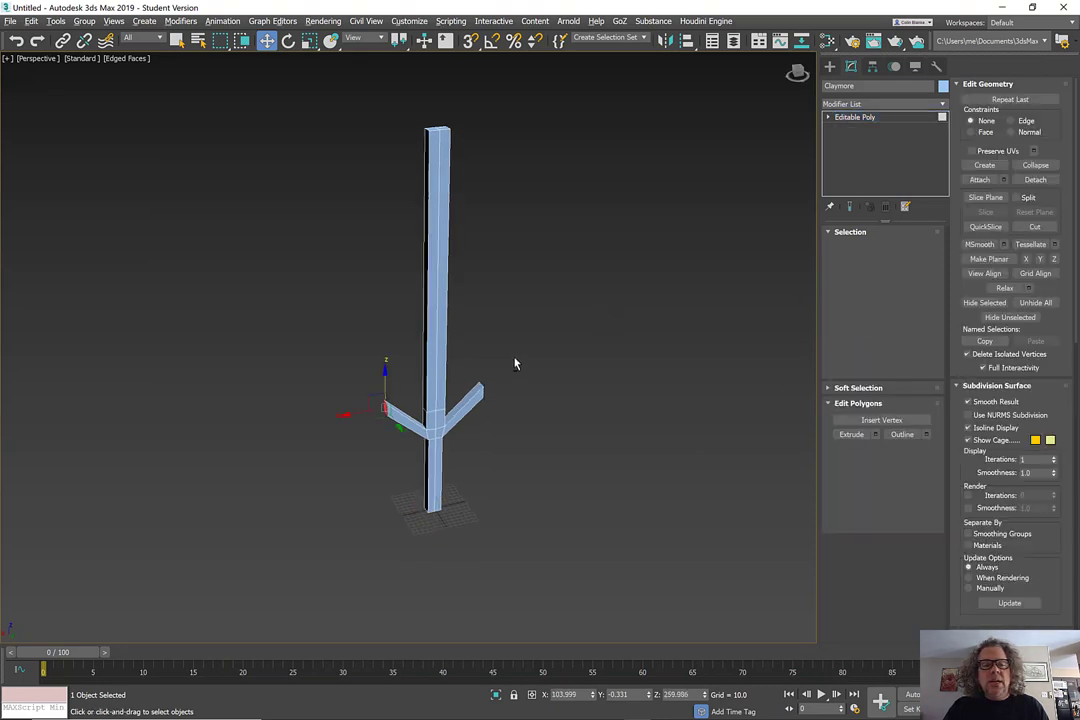
left_click(892, 247)
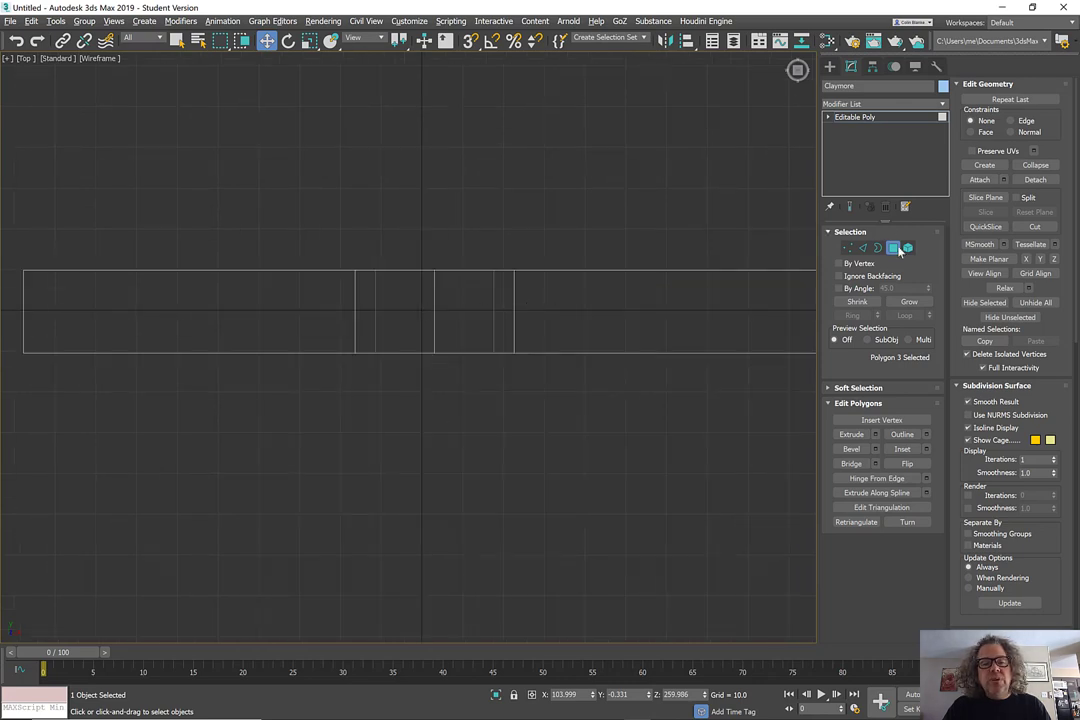
left_click(855, 117)
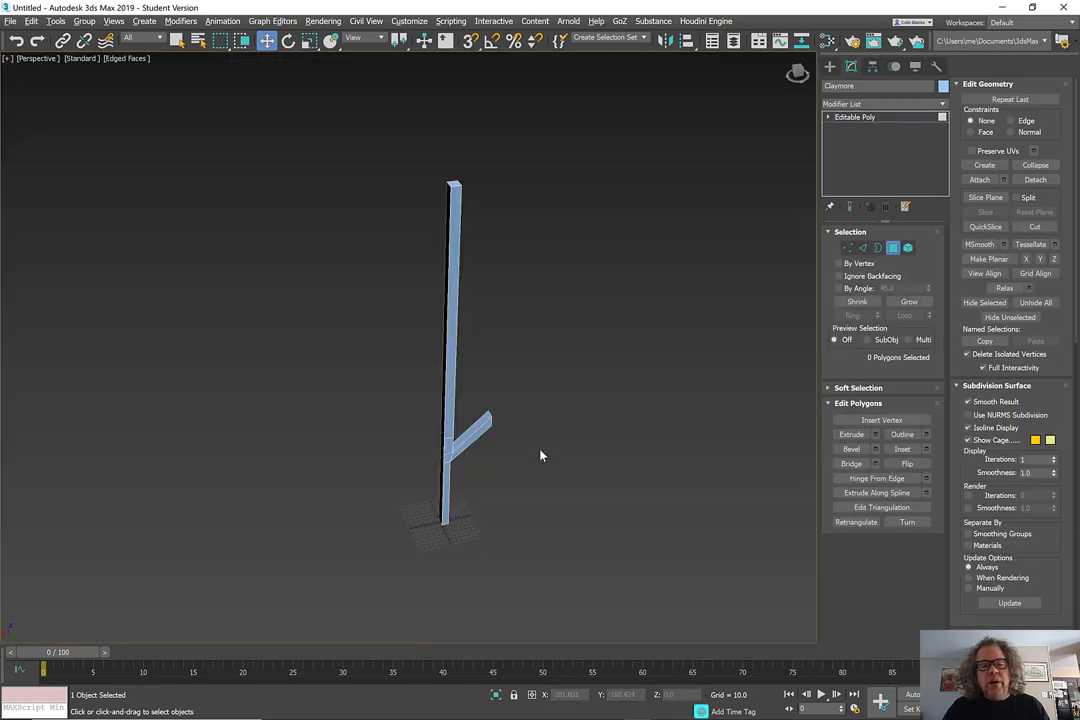
left_click(450, 470)
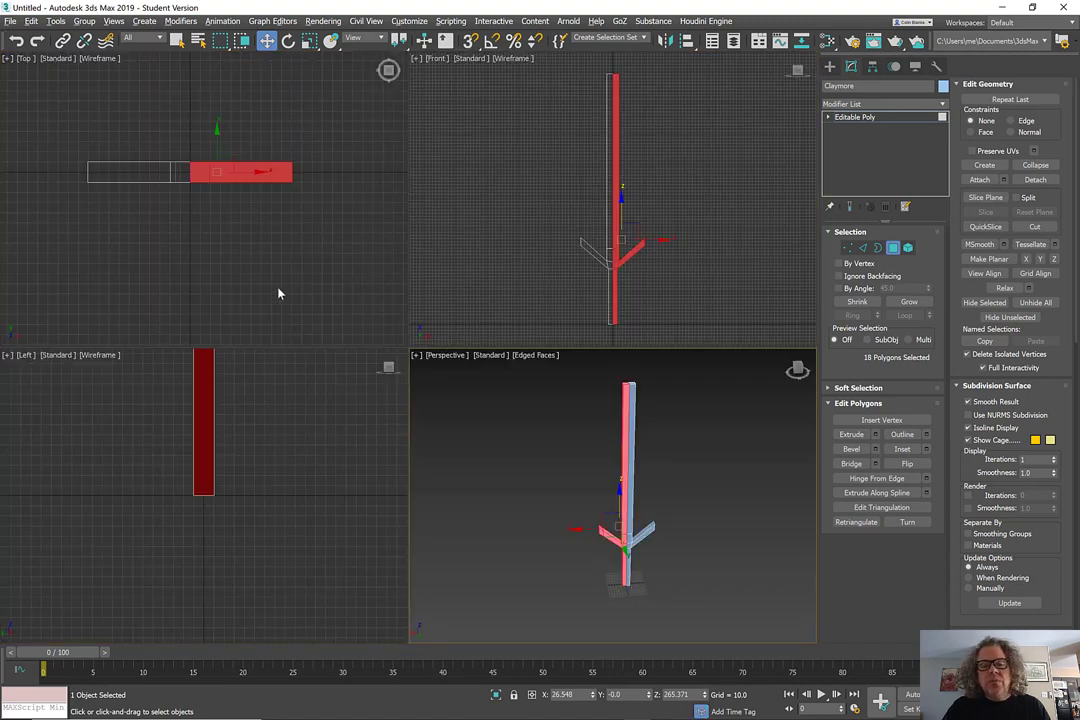
mouse_move(514, 491)
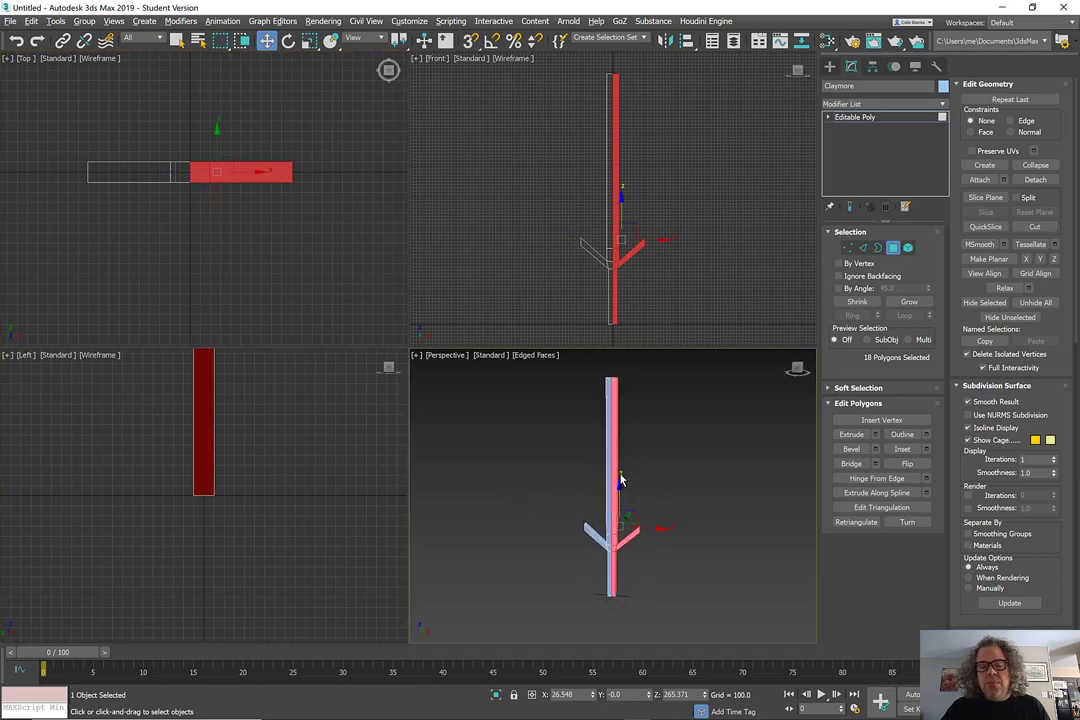
- Delete the picked half and mirror the remainder with a Symmetry modifier set to Flip
left_click(621, 480)
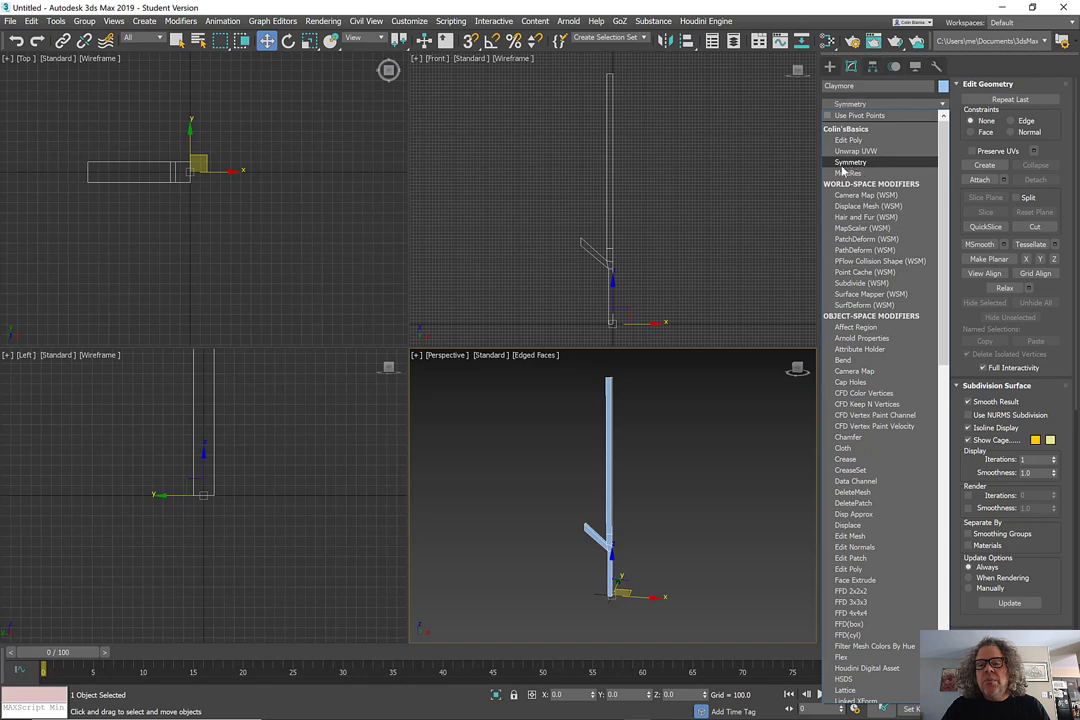
left_click(850, 162)
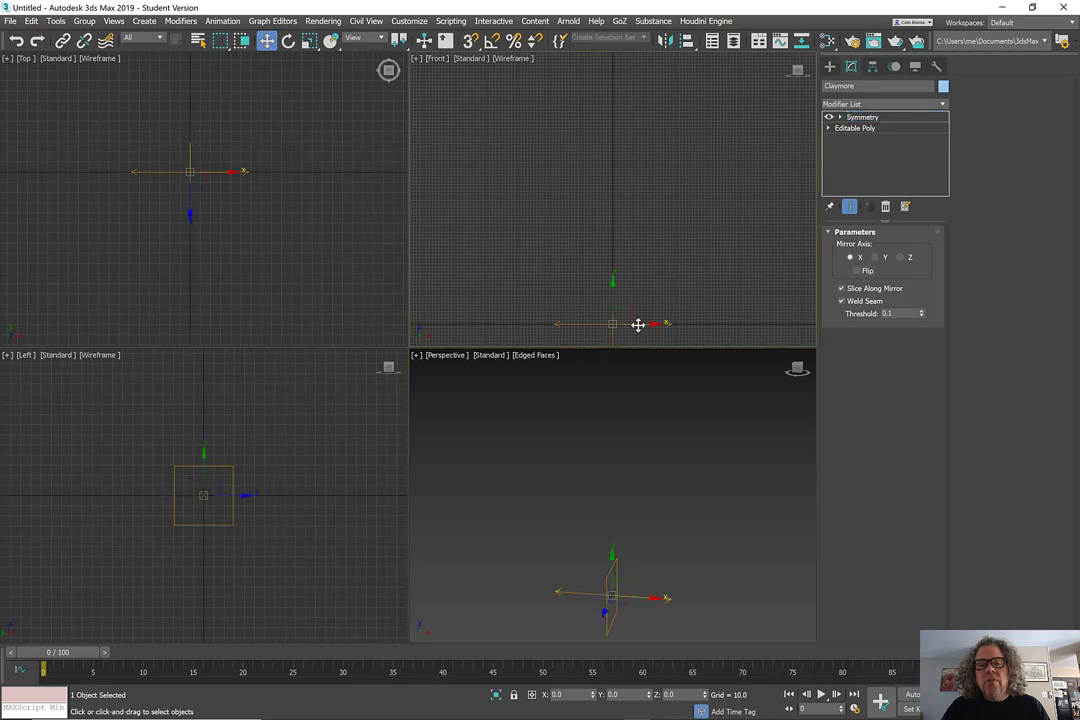
mouse_move(600, 313)
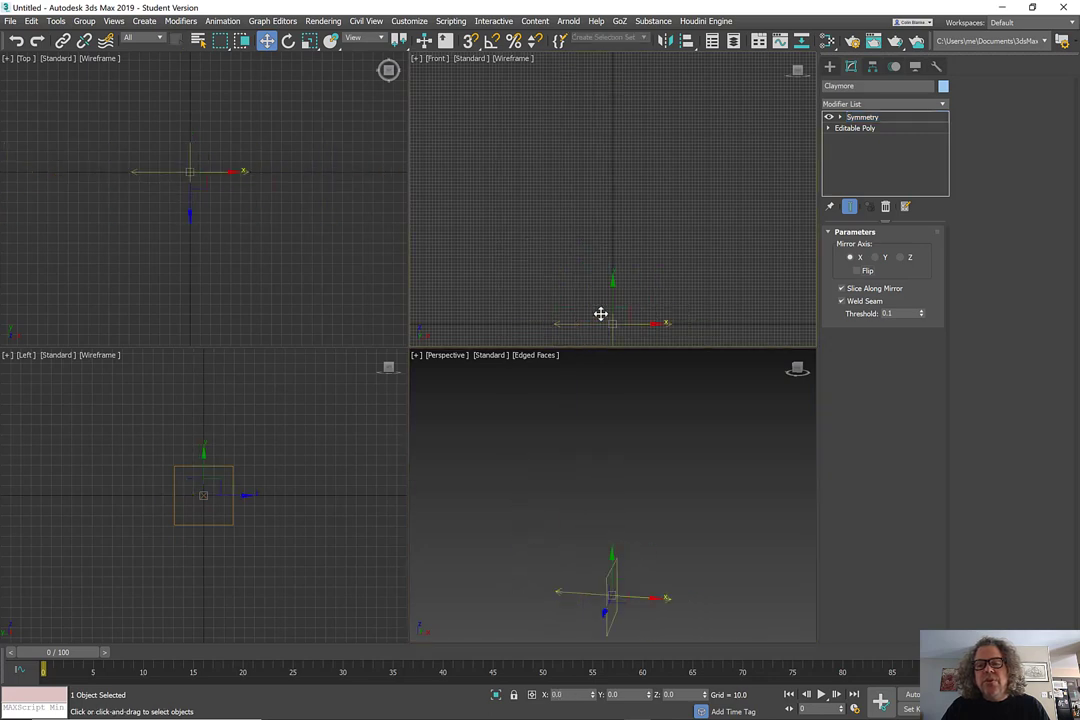
left_click(842, 271)
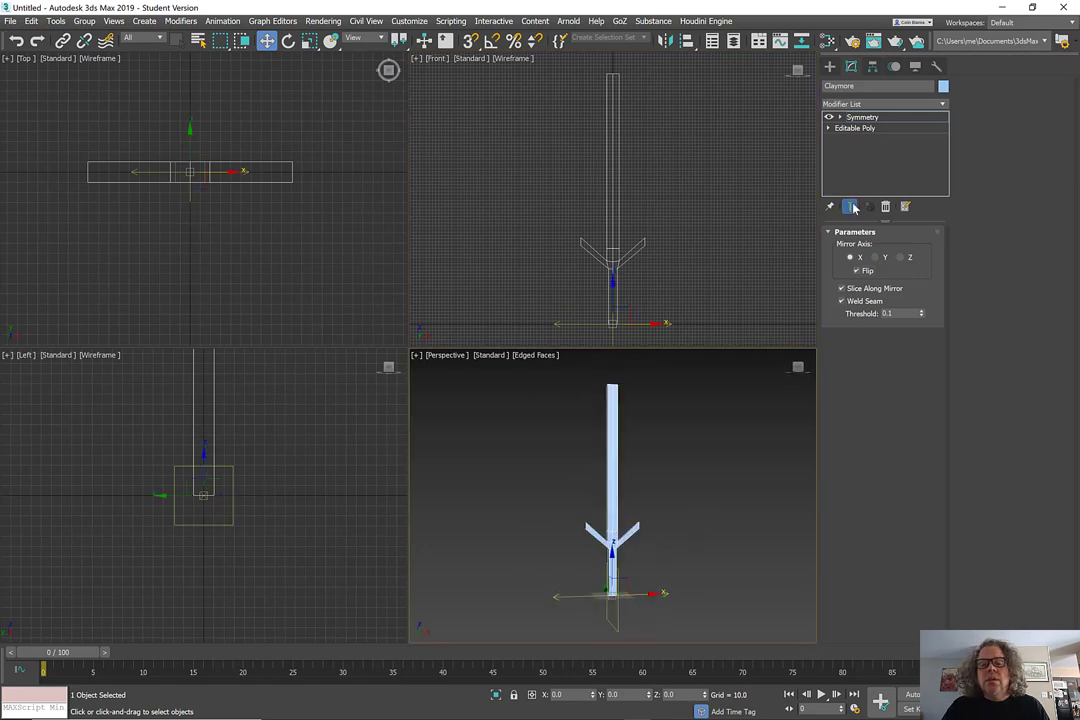
left_click(862, 117)
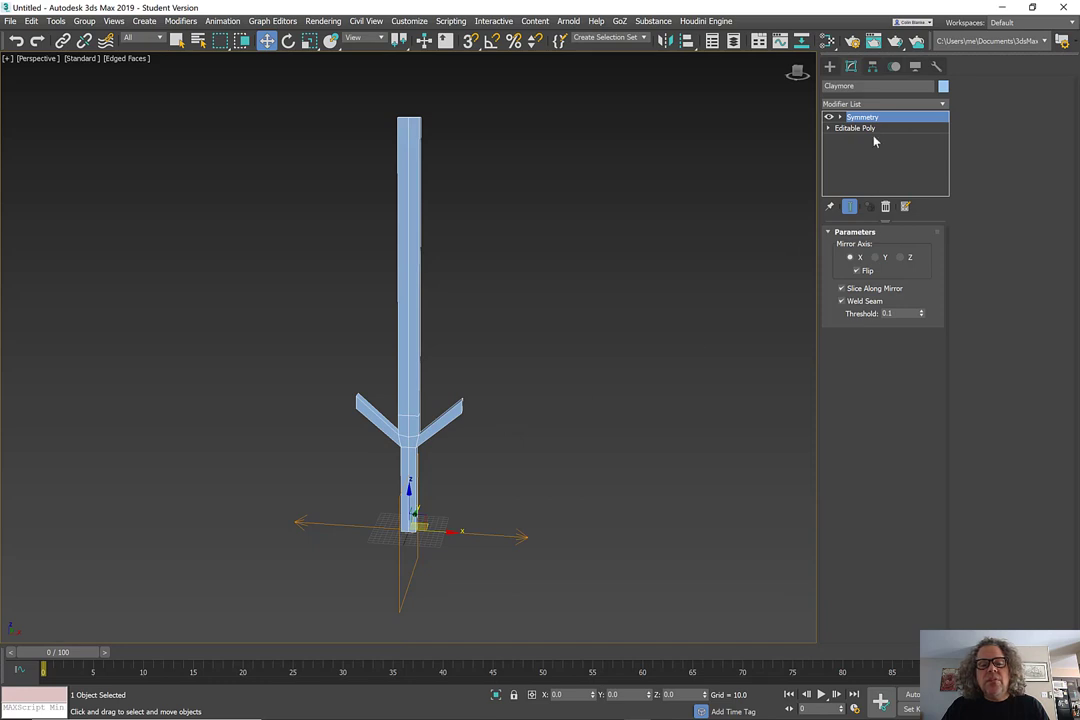
- Return to the base Editable Poly with Show End Result on, in polygon editing
left_click(855, 128)
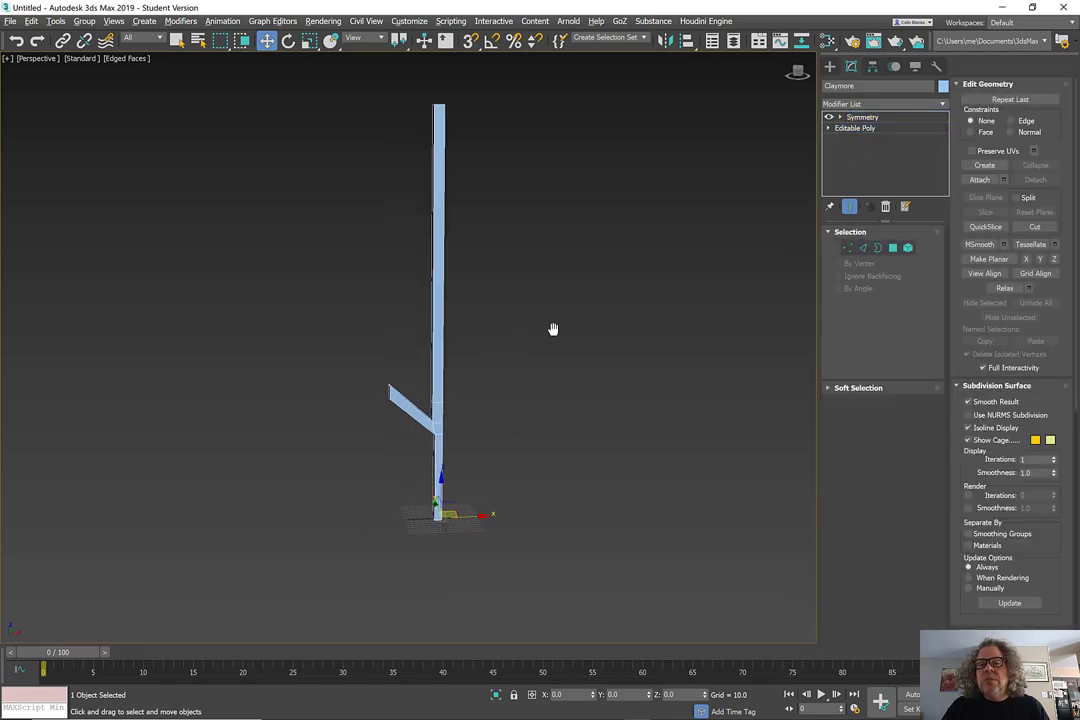
left_click(855, 128)
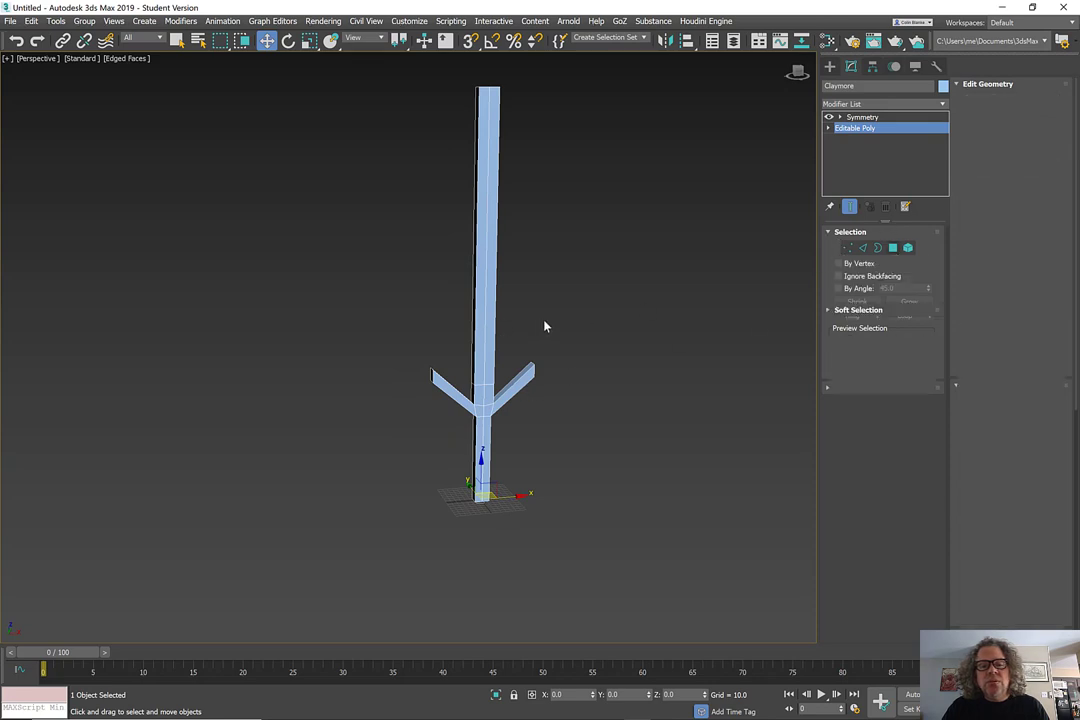
left_click(893, 247)
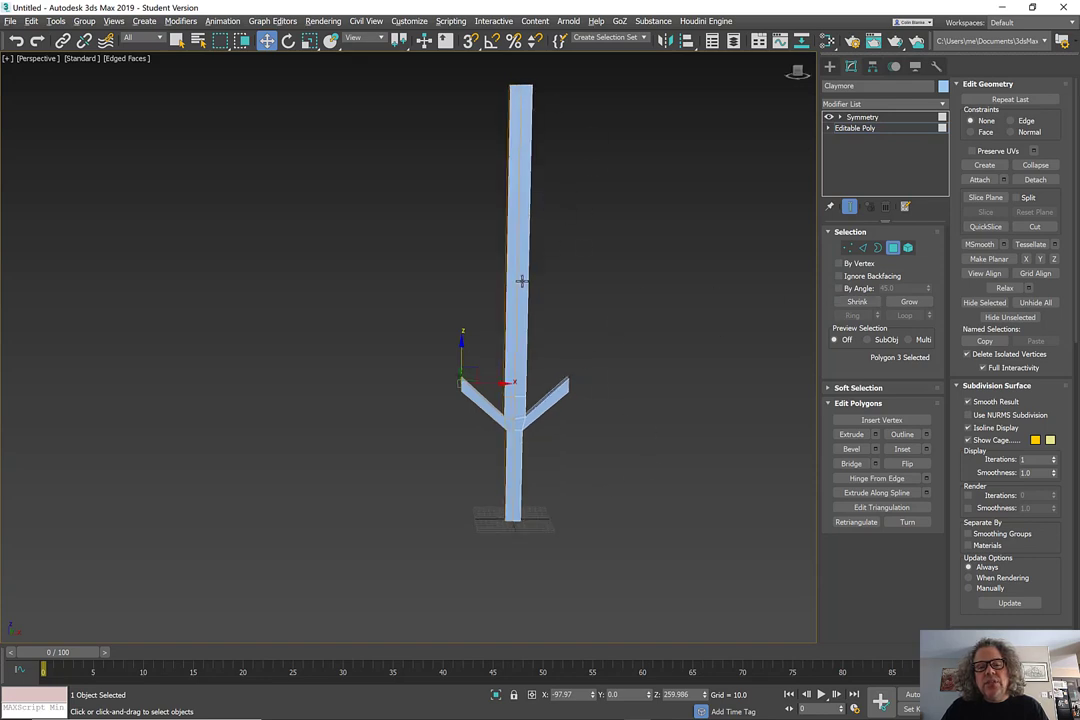
mouse_move(407, 250)
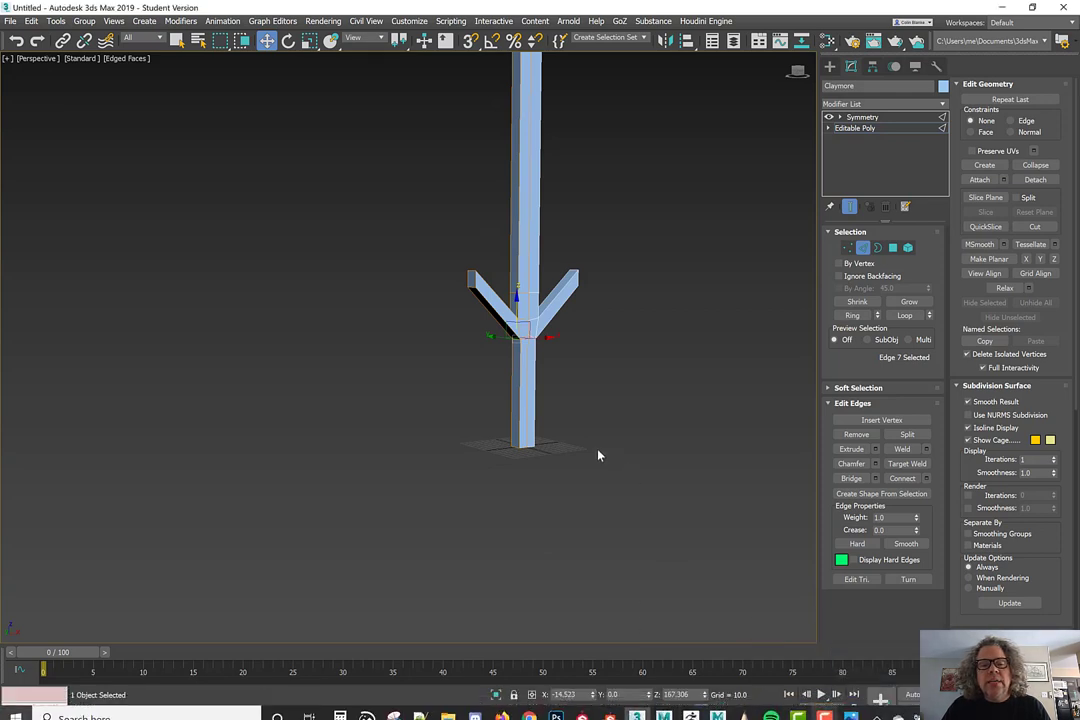
left_click_drag(600, 455, 562, 607)
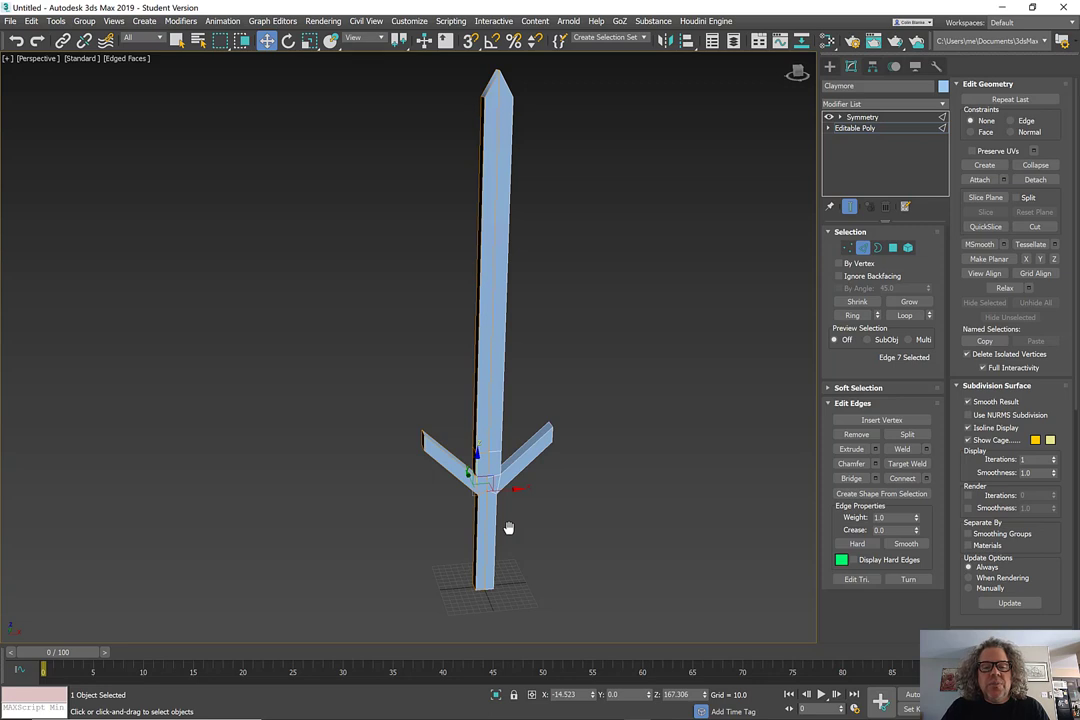
left_click_drag(508, 528, 499, 503)
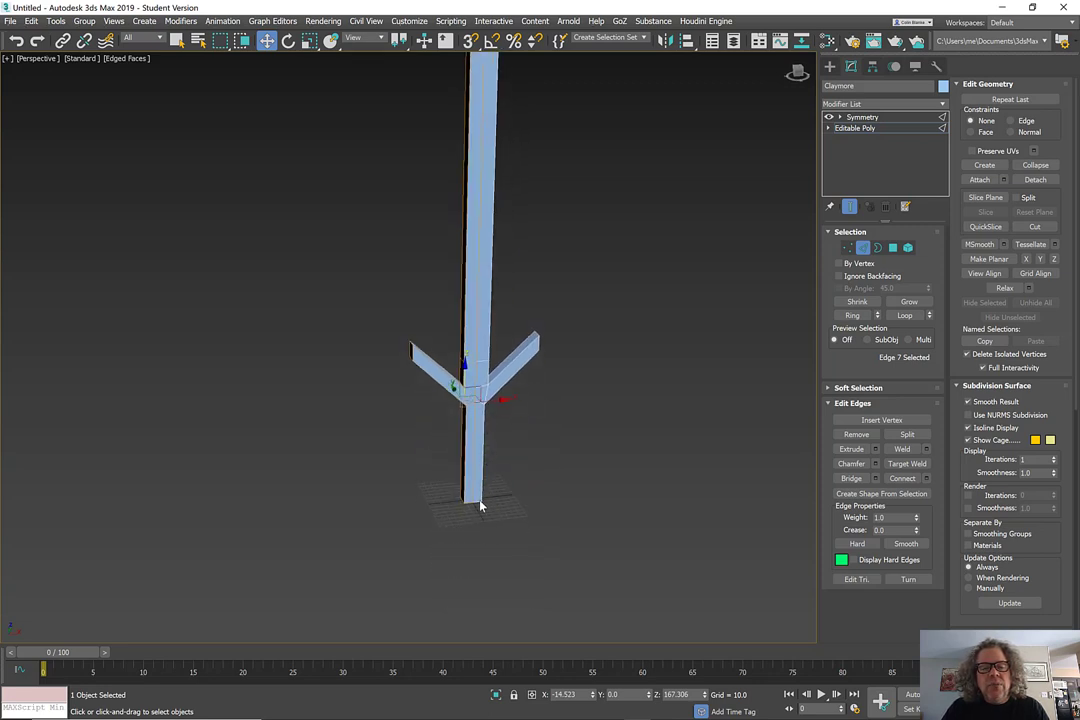
mouse_move(490, 355)
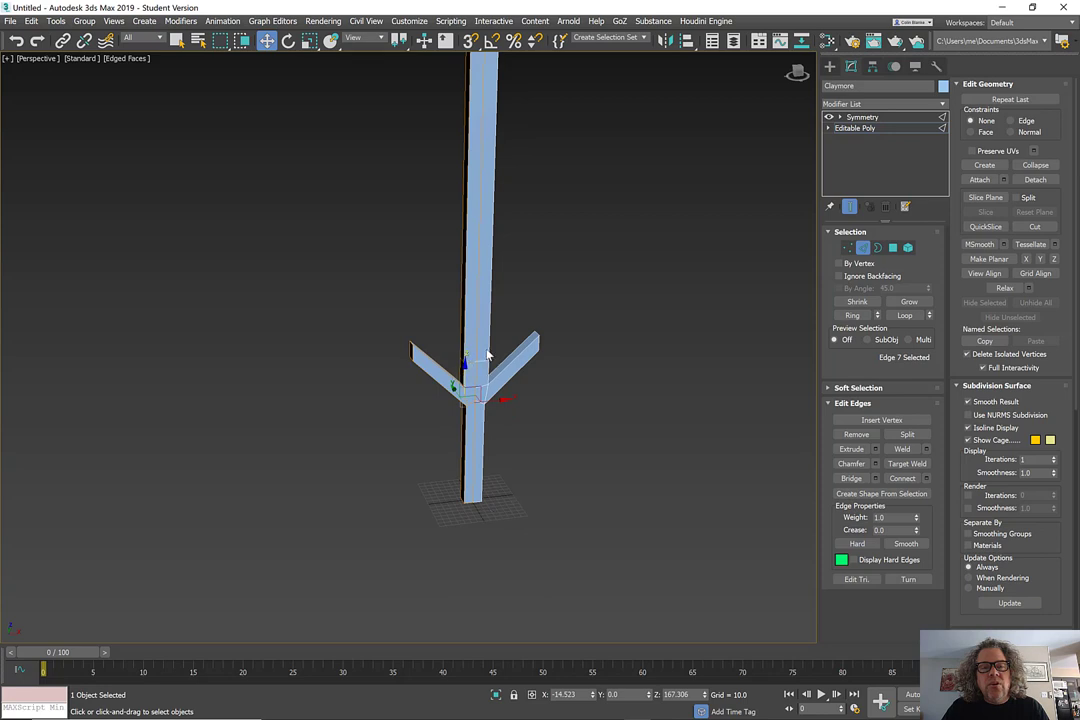